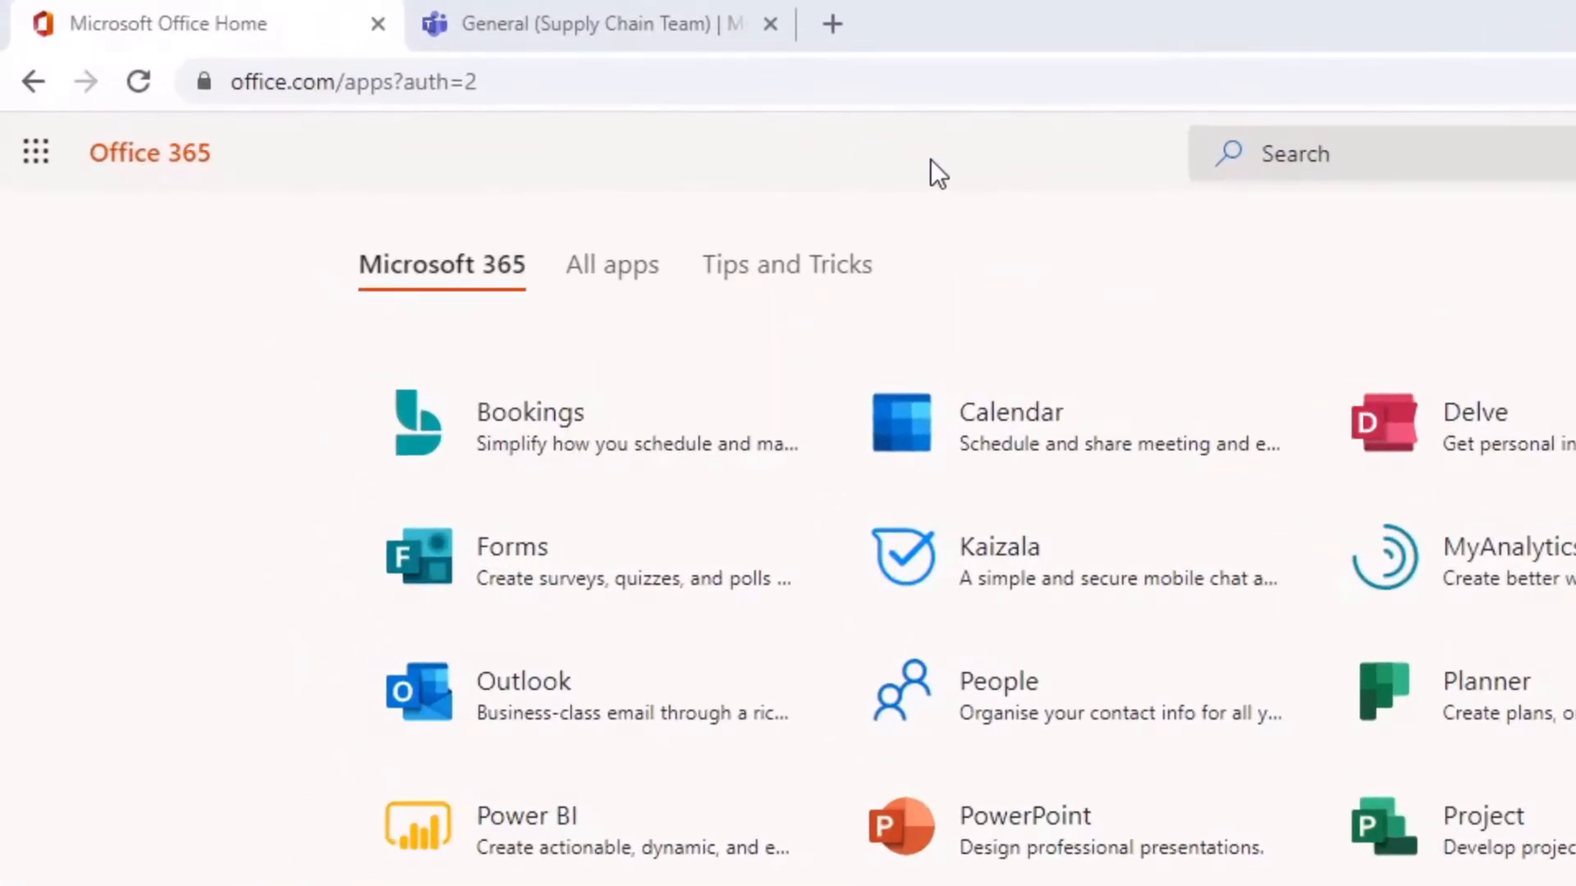
mouse_move(562, 166)
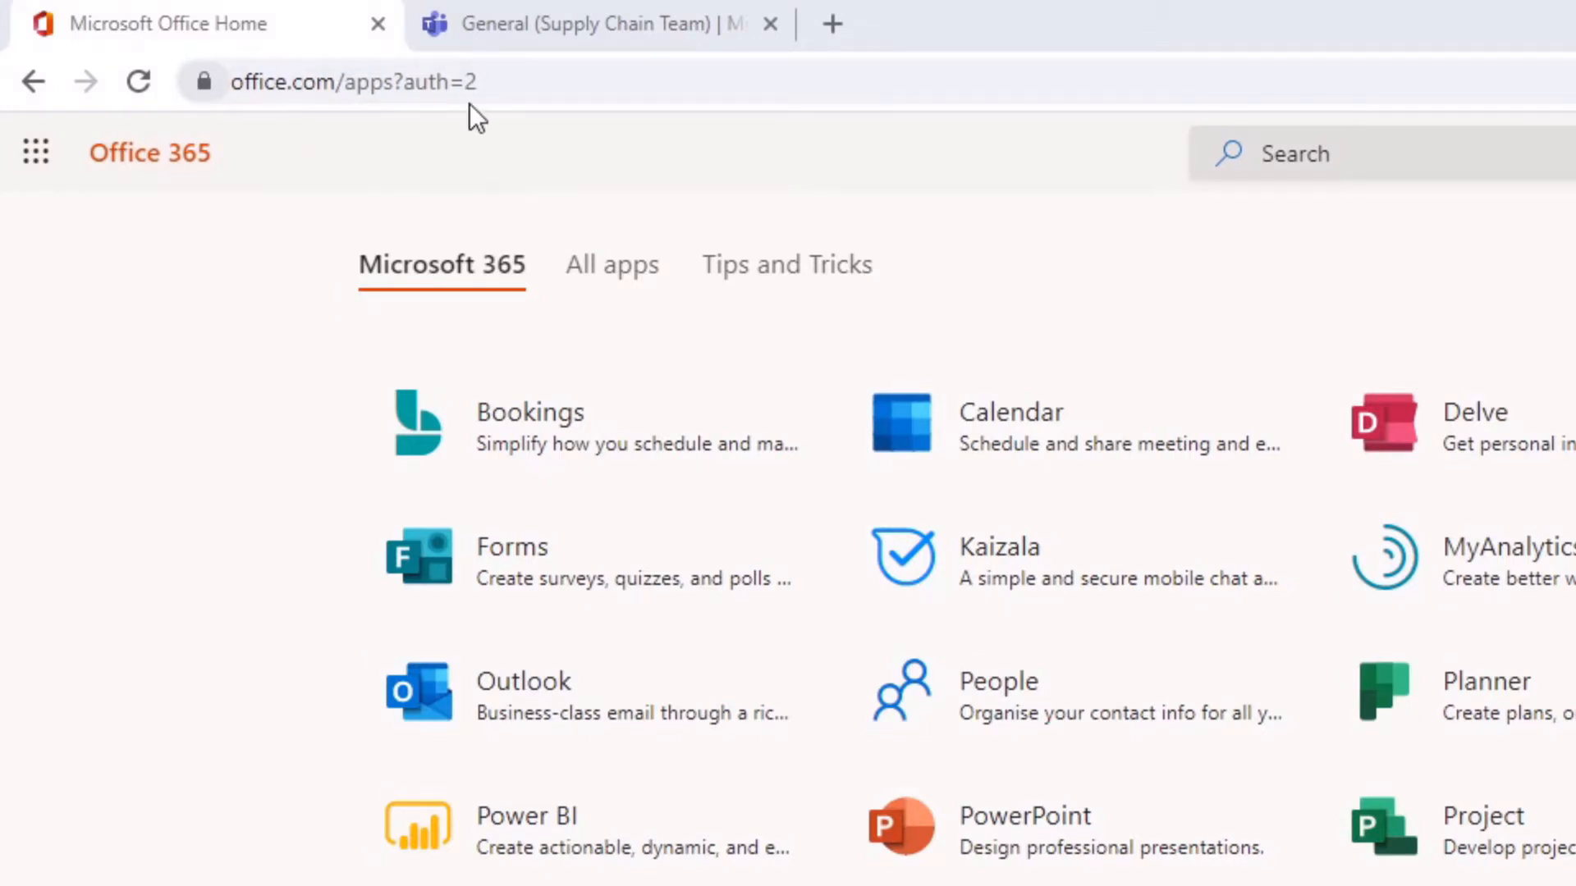
mouse_move(486, 151)
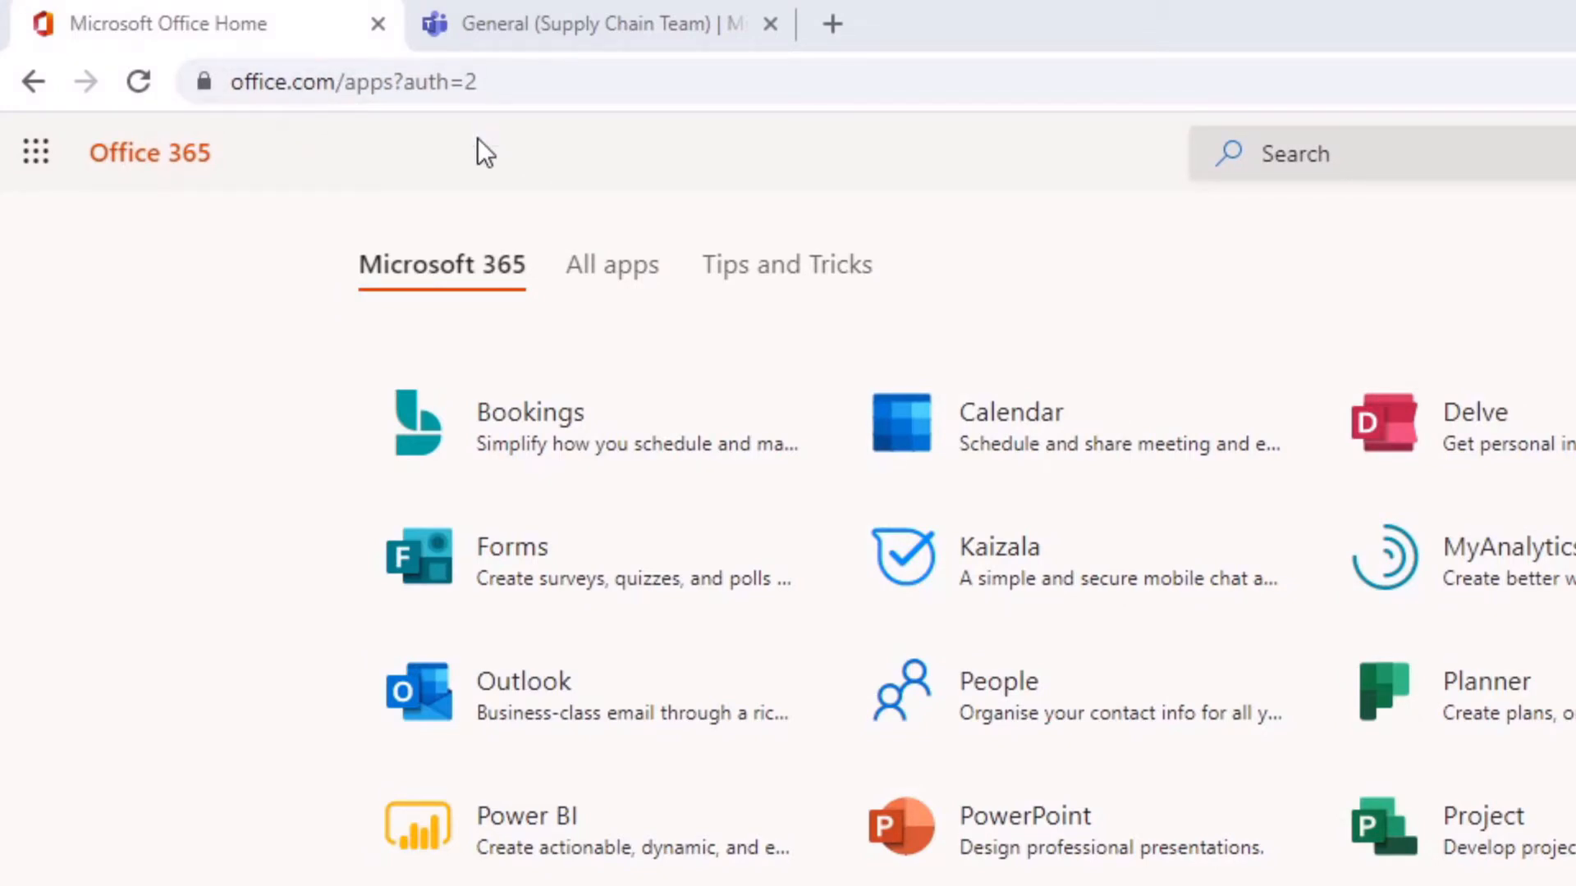
mouse_move(272, 394)
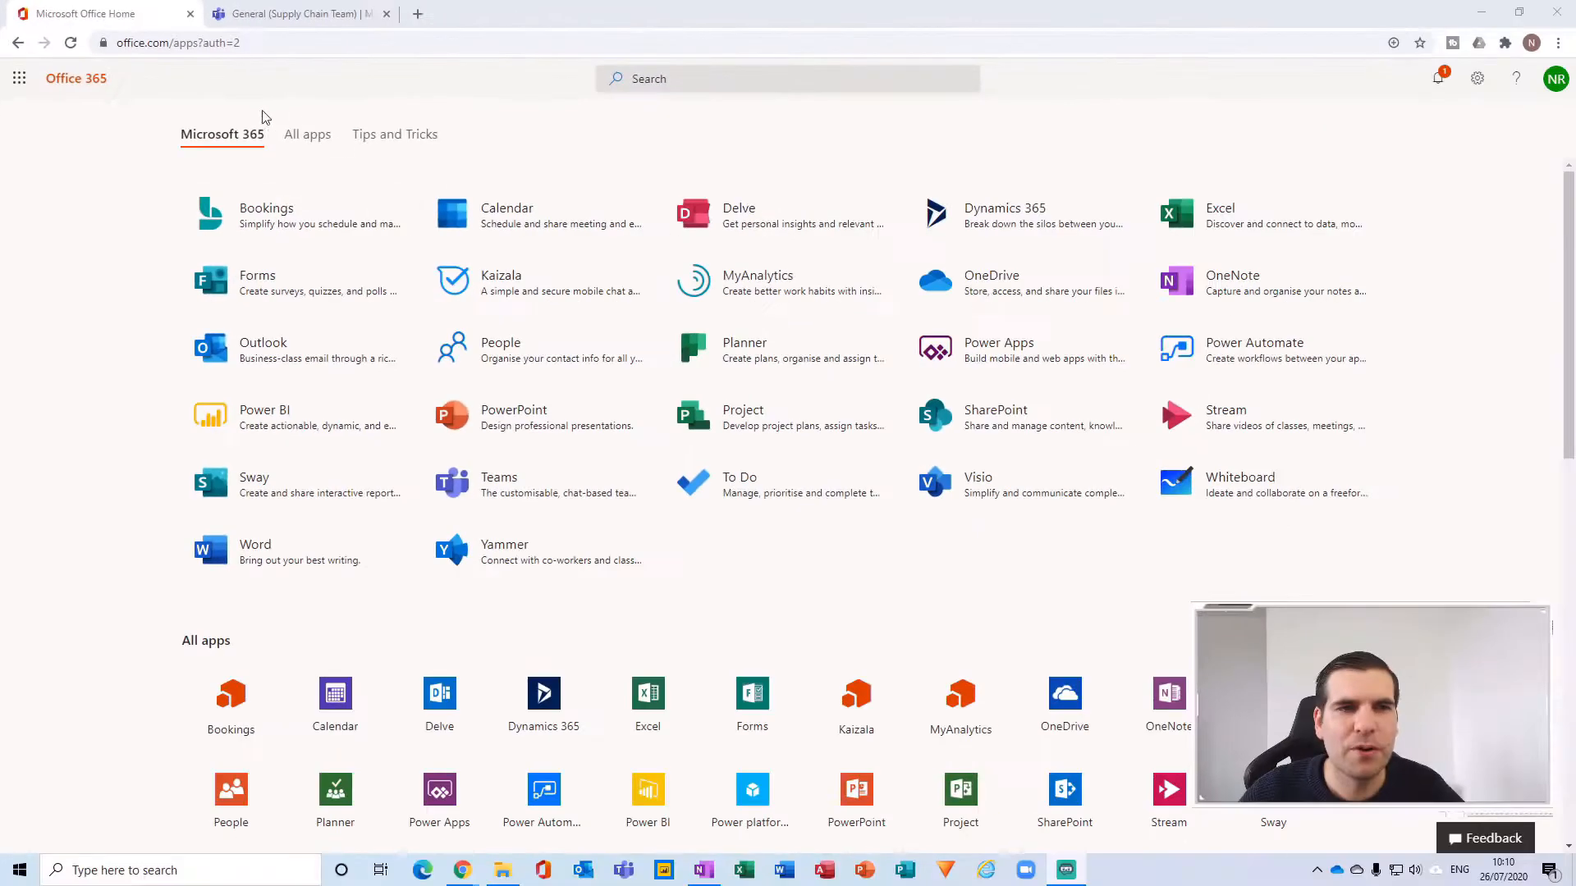
mouse_move(118, 365)
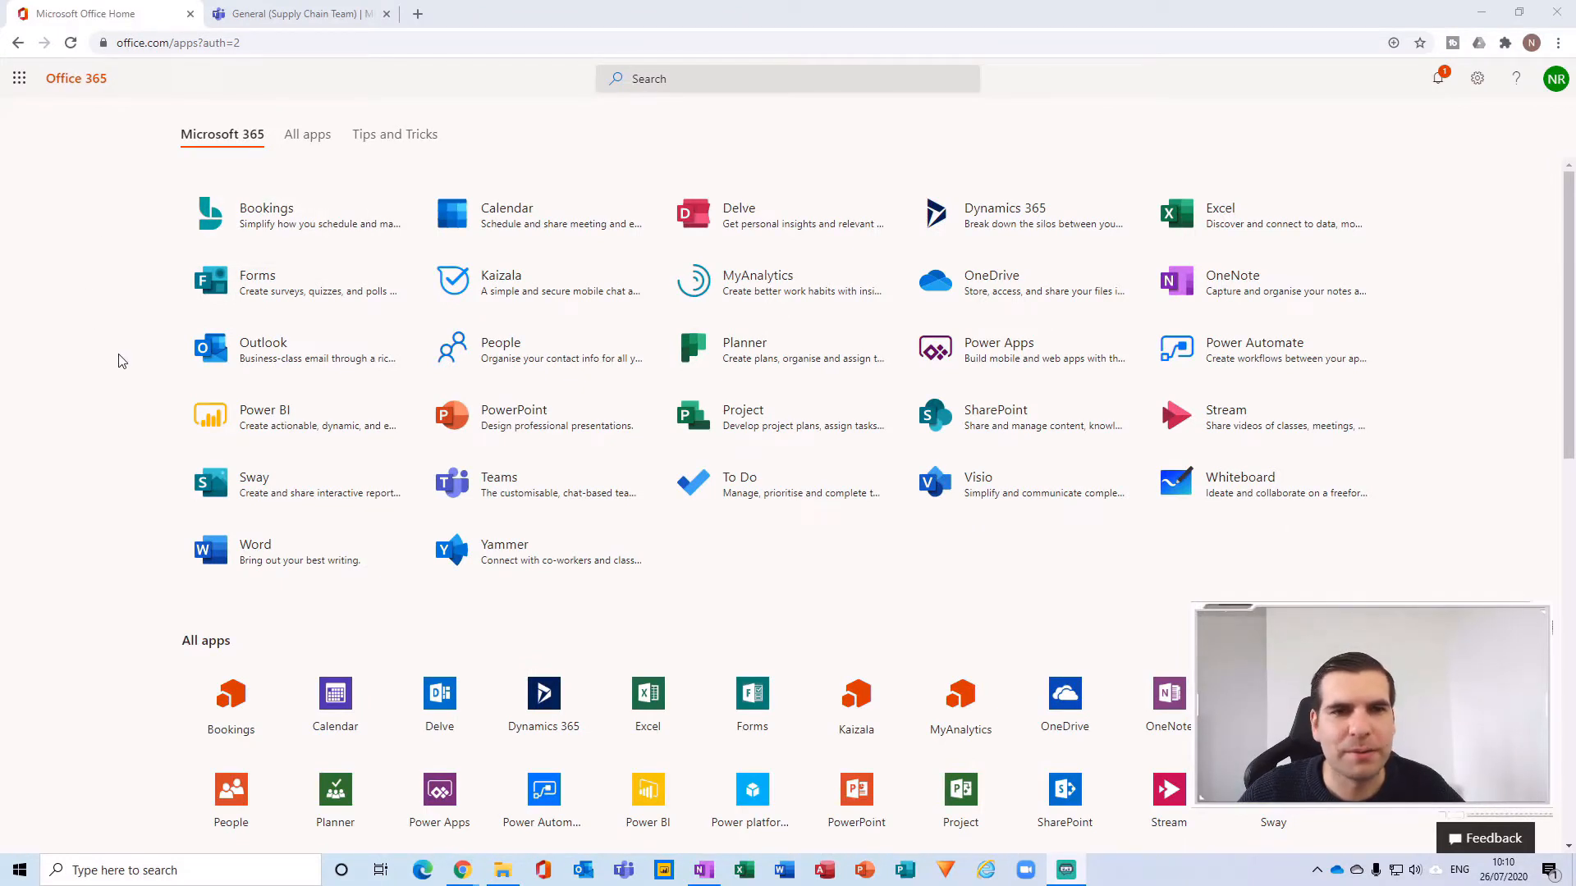
mouse_move(141, 193)
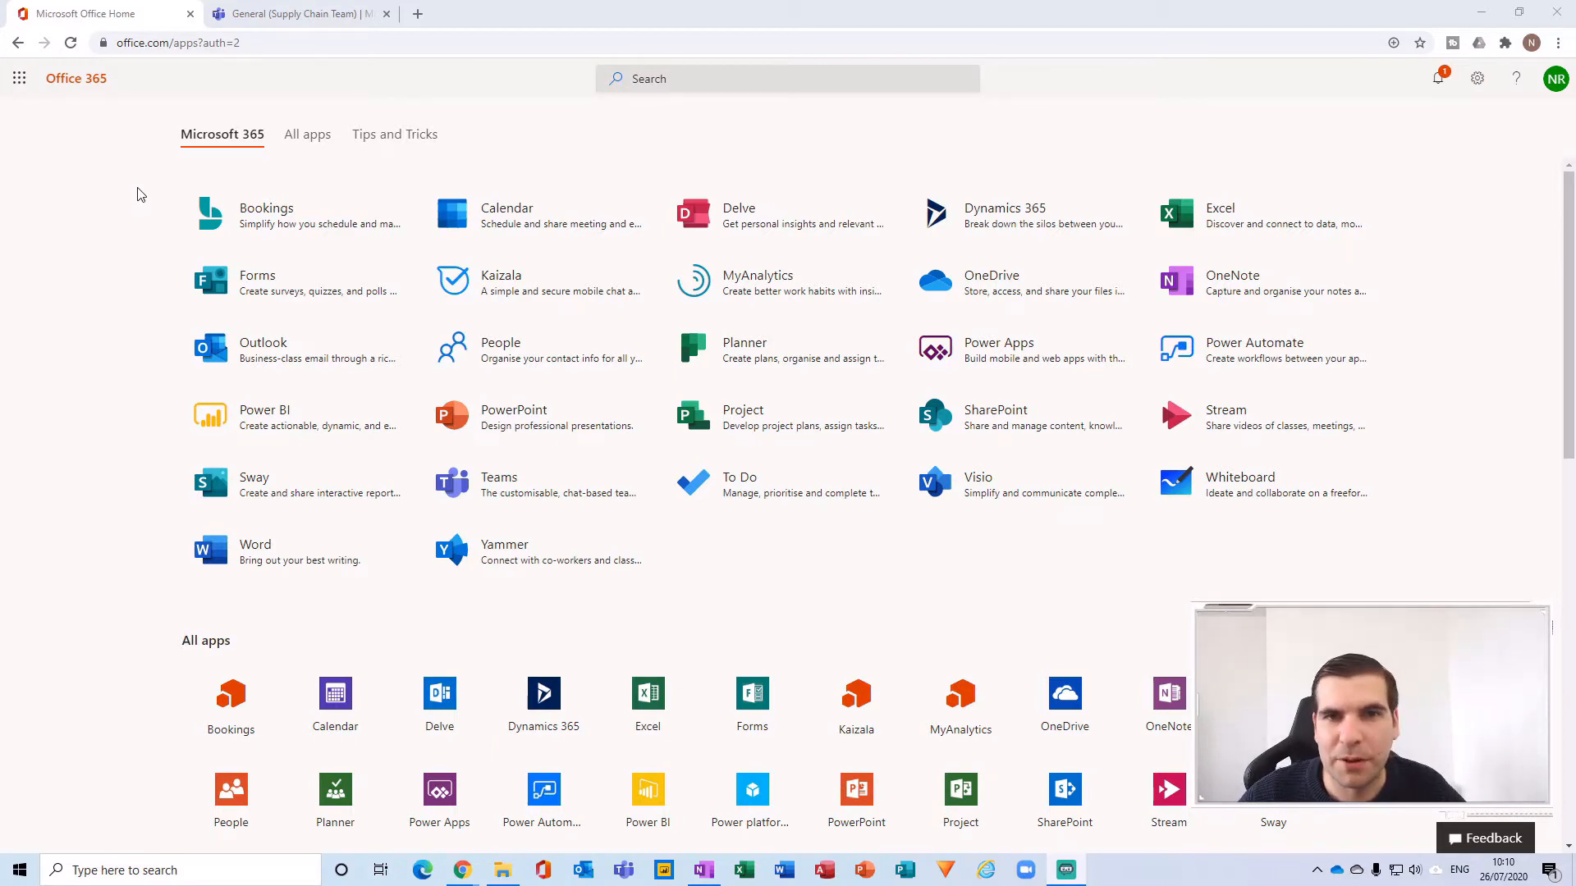
mouse_move(630, 499)
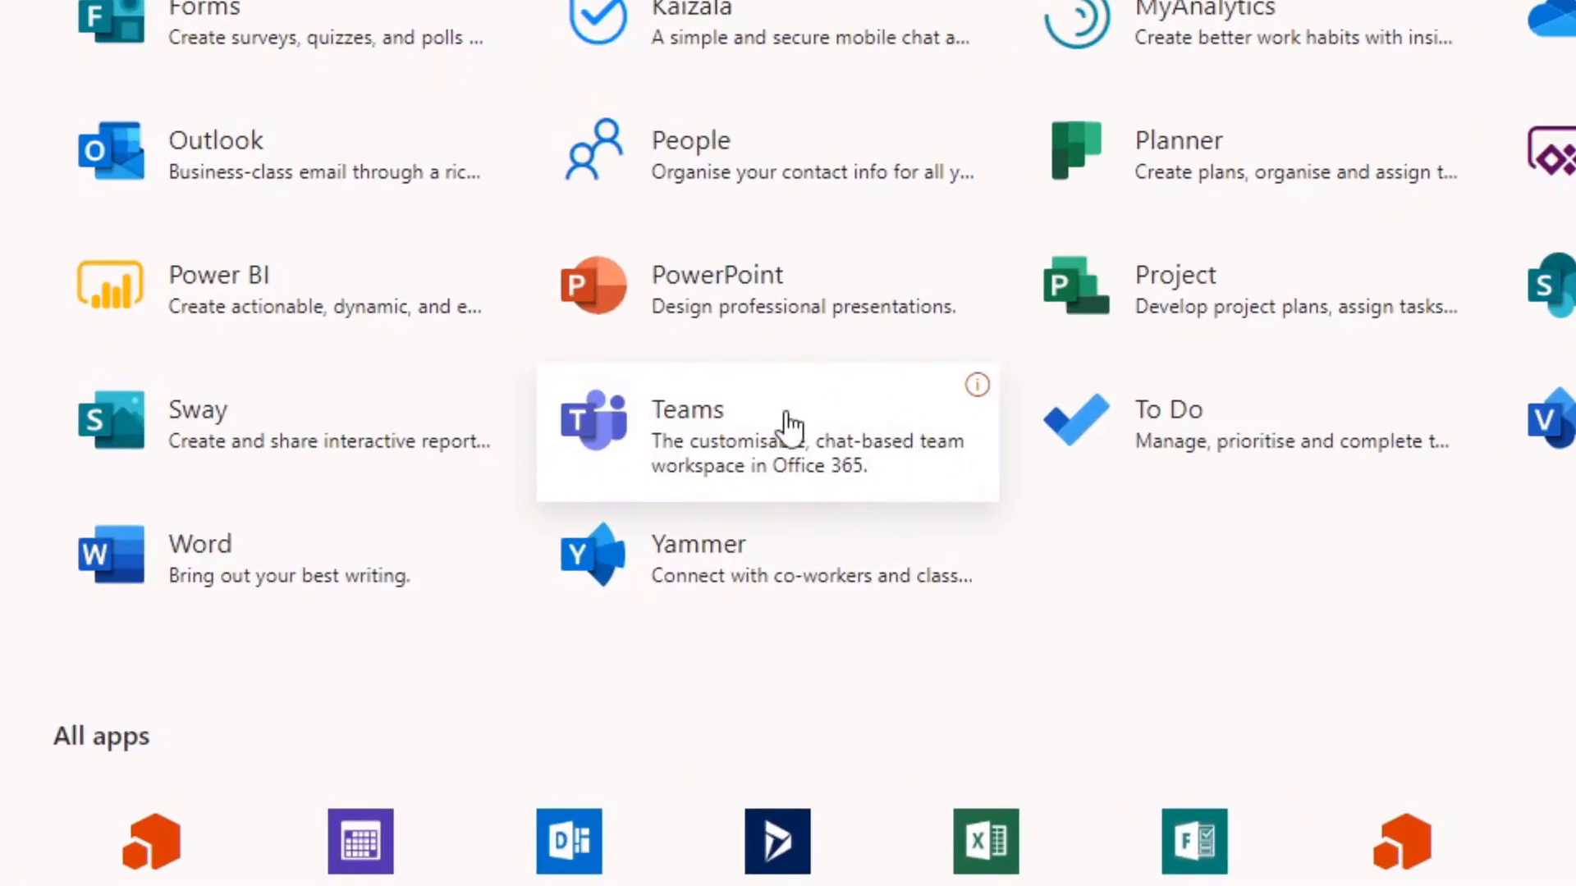
mouse_move(773, 460)
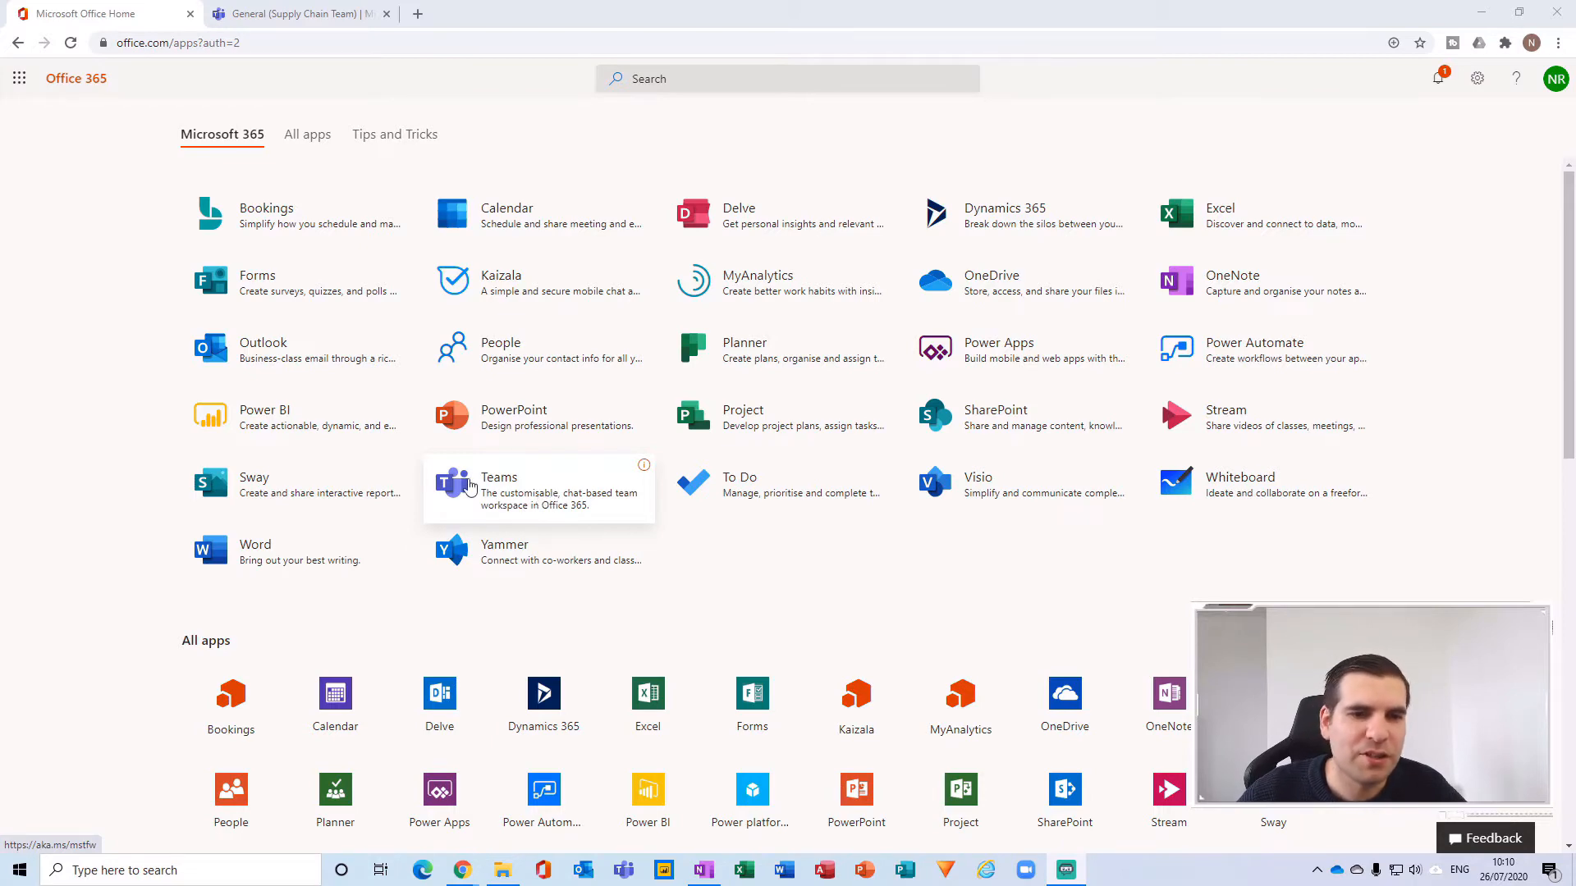
mouse_move(313, 30)
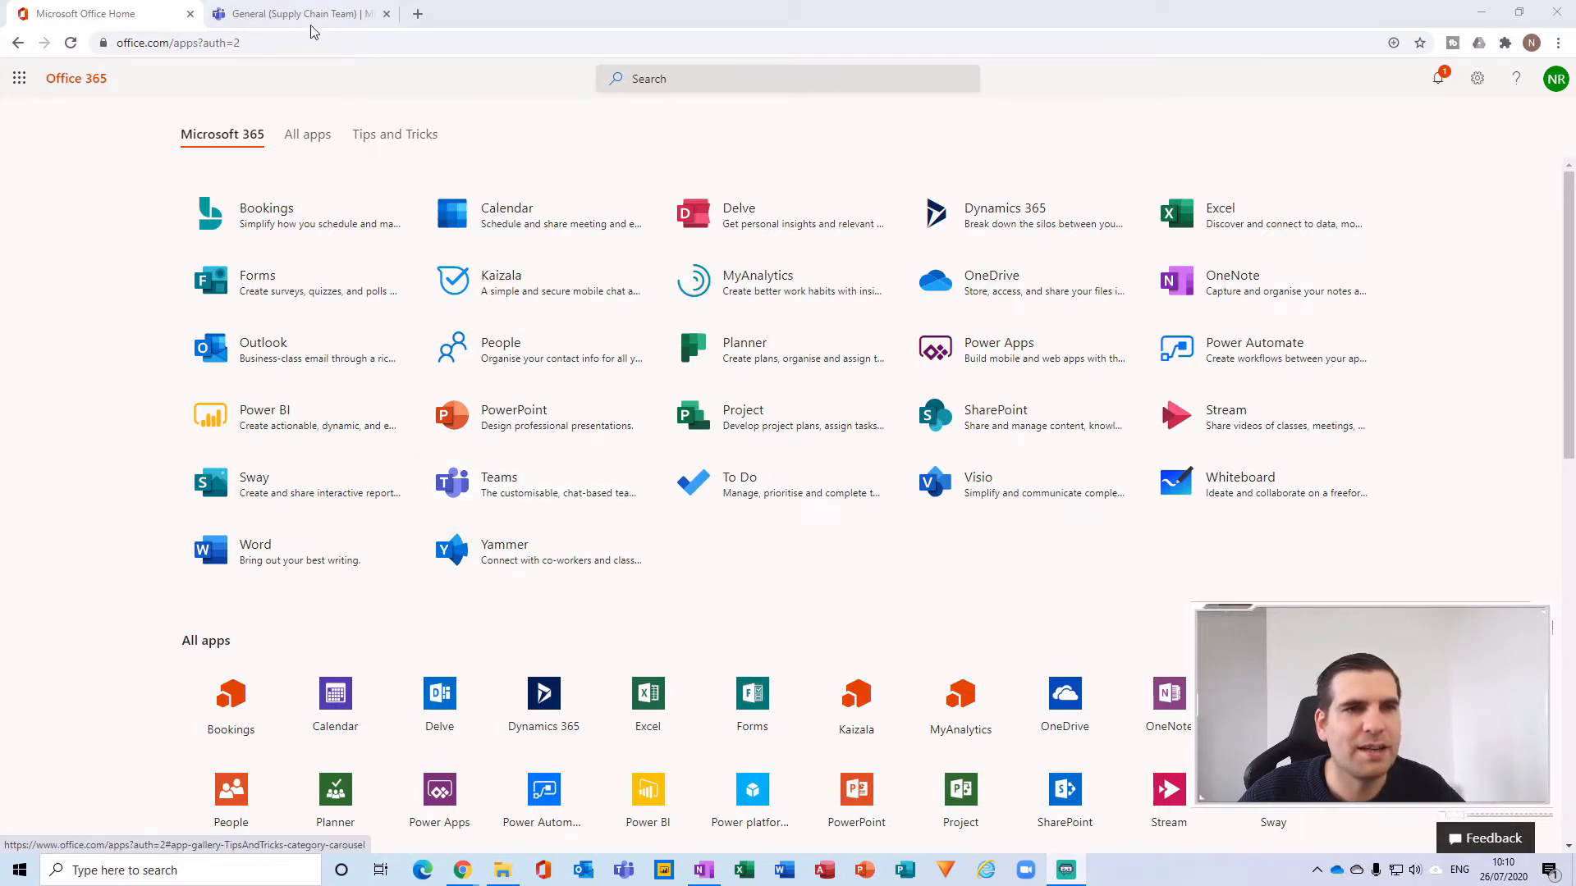
Show the Supply Chain Team's General channel conversation in the browser Teams tab.
left_click(299, 14)
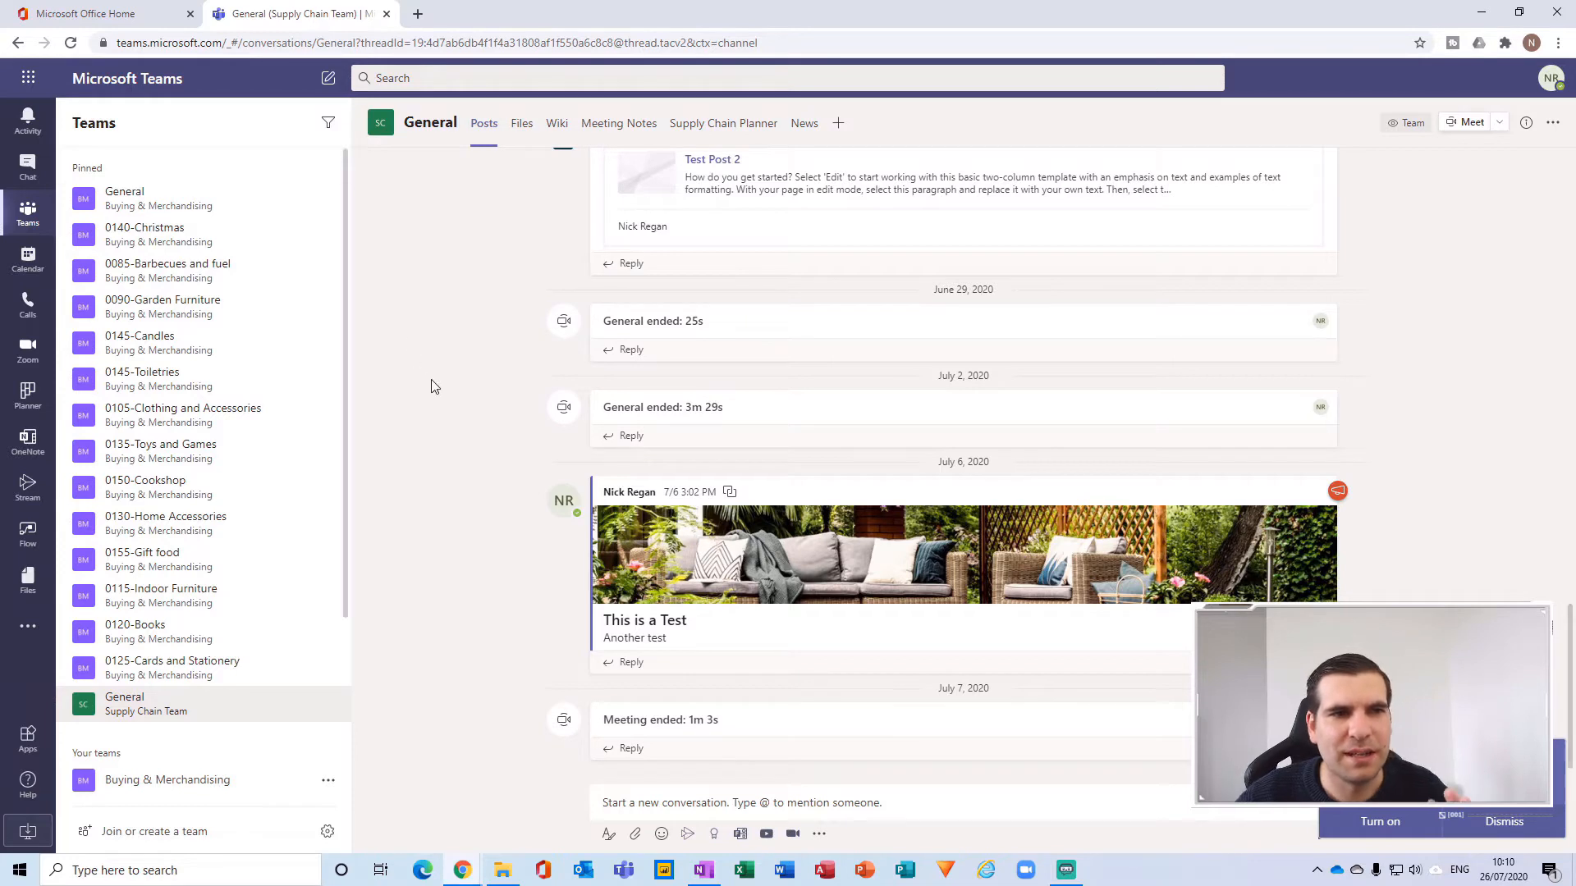
mouse_move(440, 410)
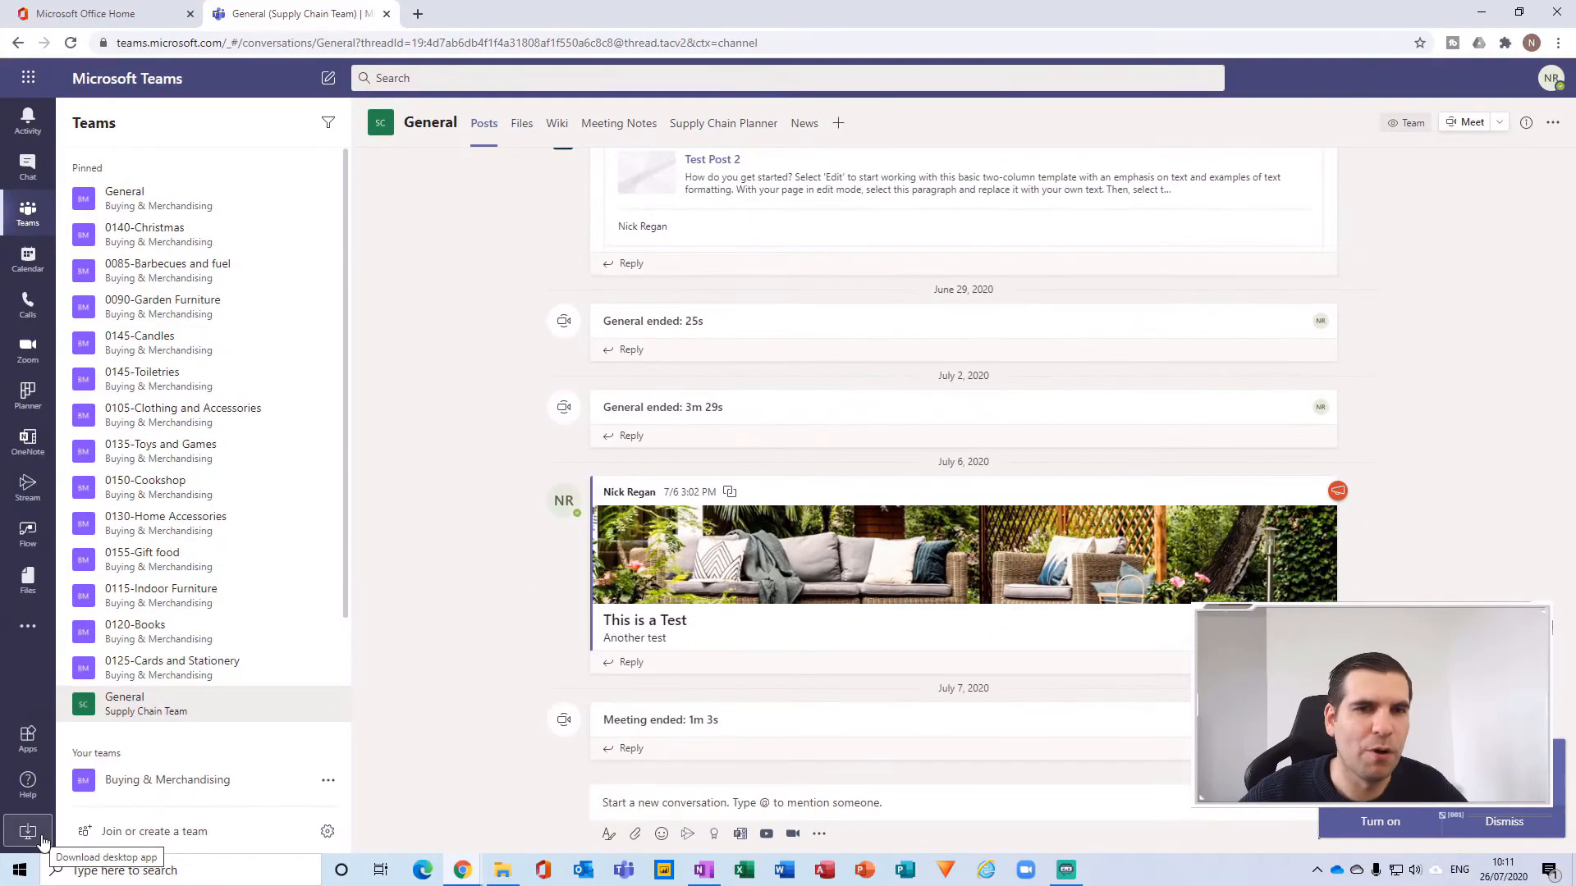
mouse_move(477, 638)
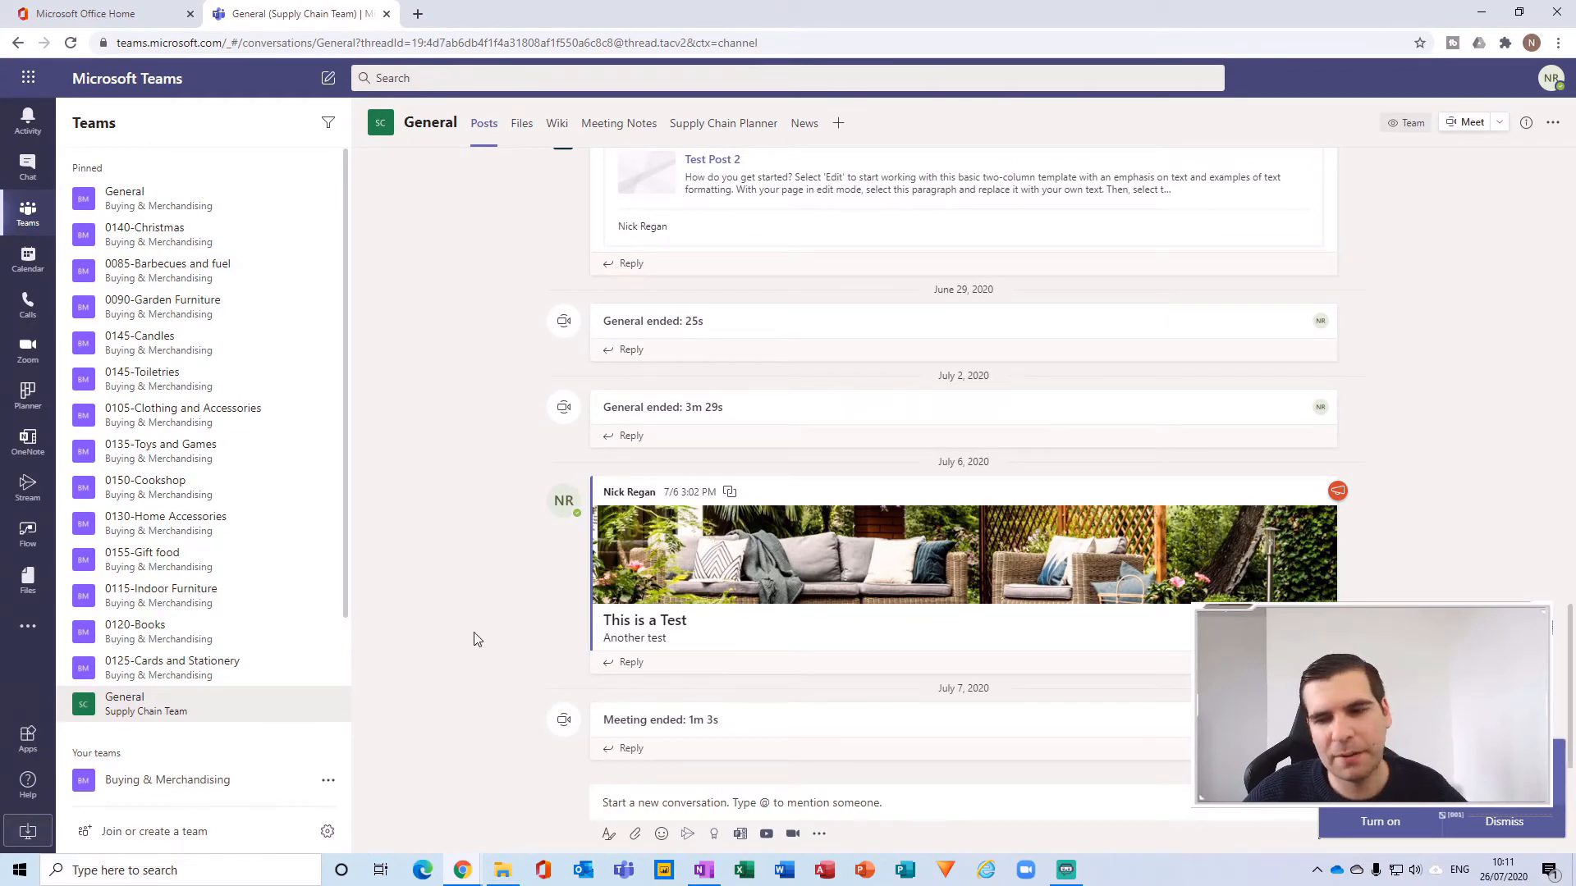
mouse_move(975, 95)
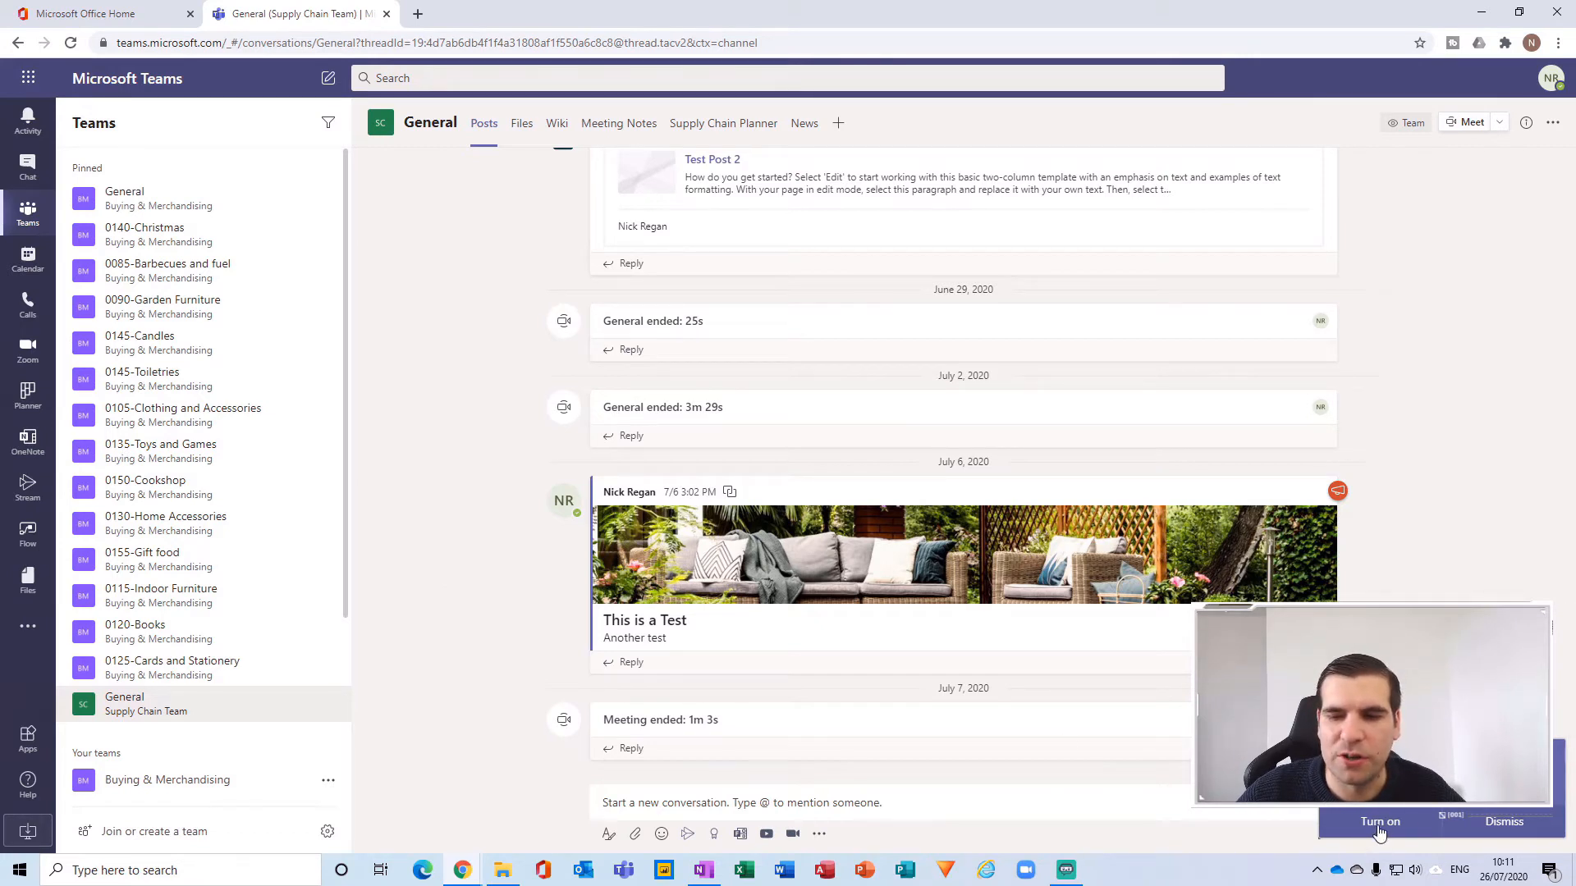
mouse_move(1476, 576)
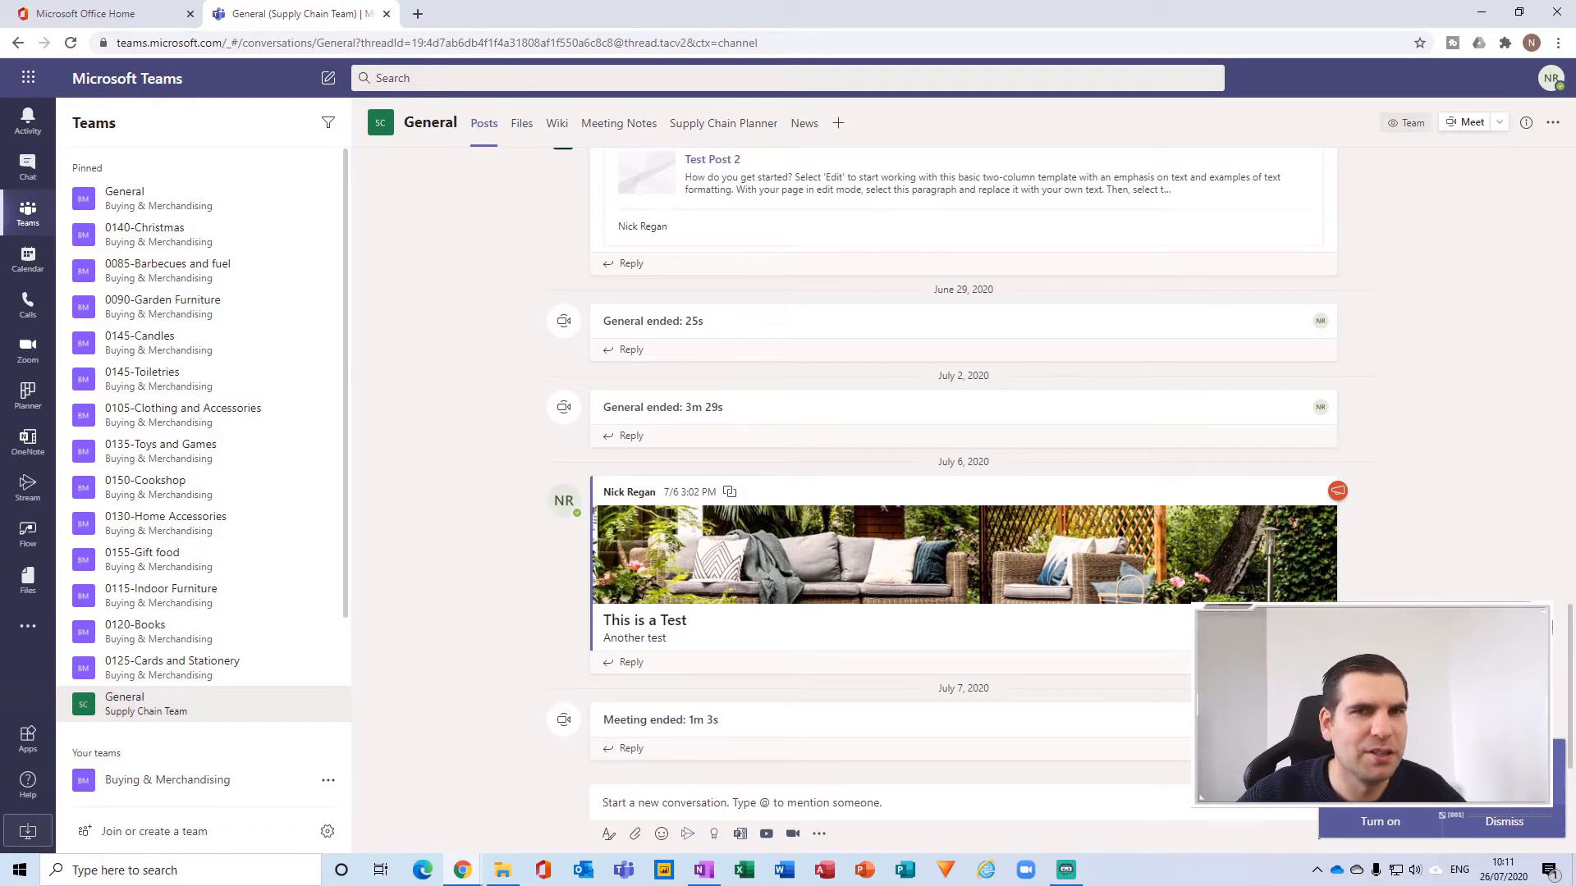
mouse_move(422, 540)
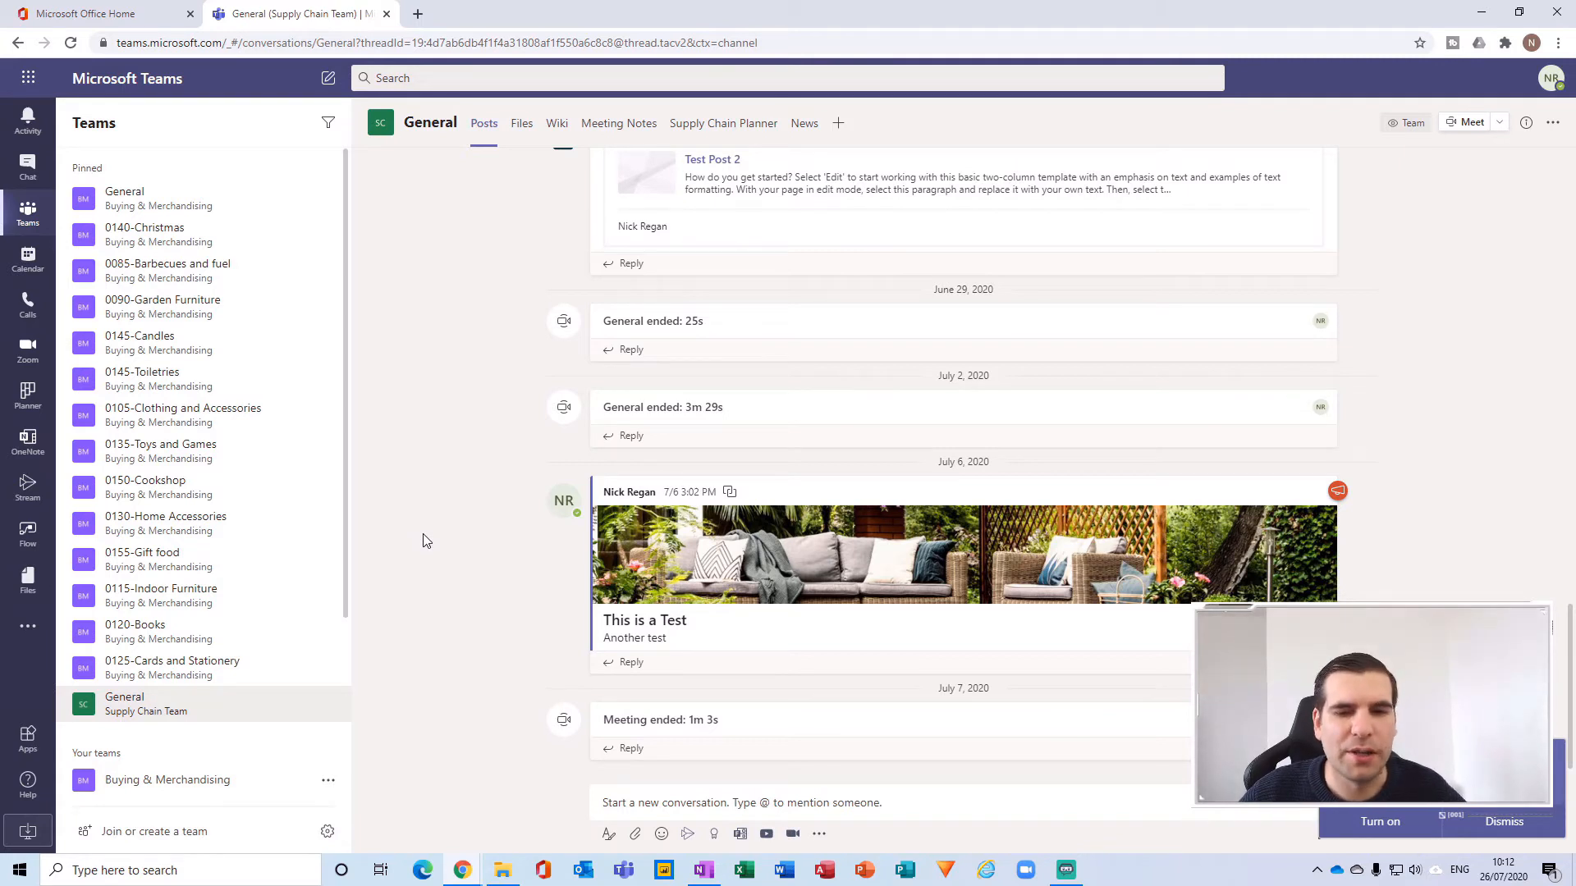
mouse_move(421, 177)
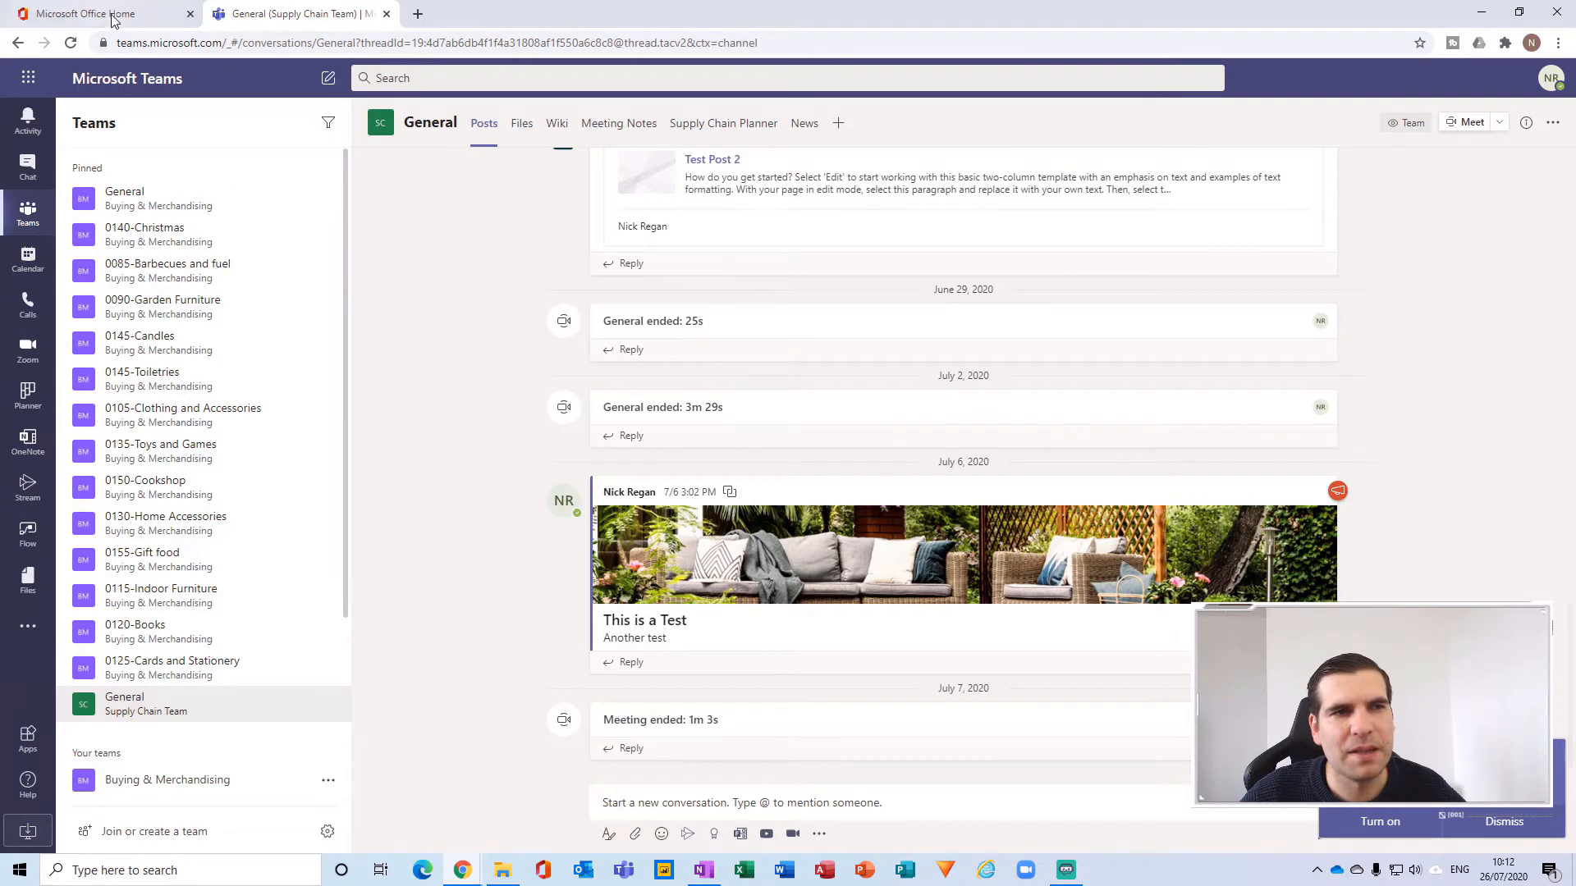
left_click(90, 13)
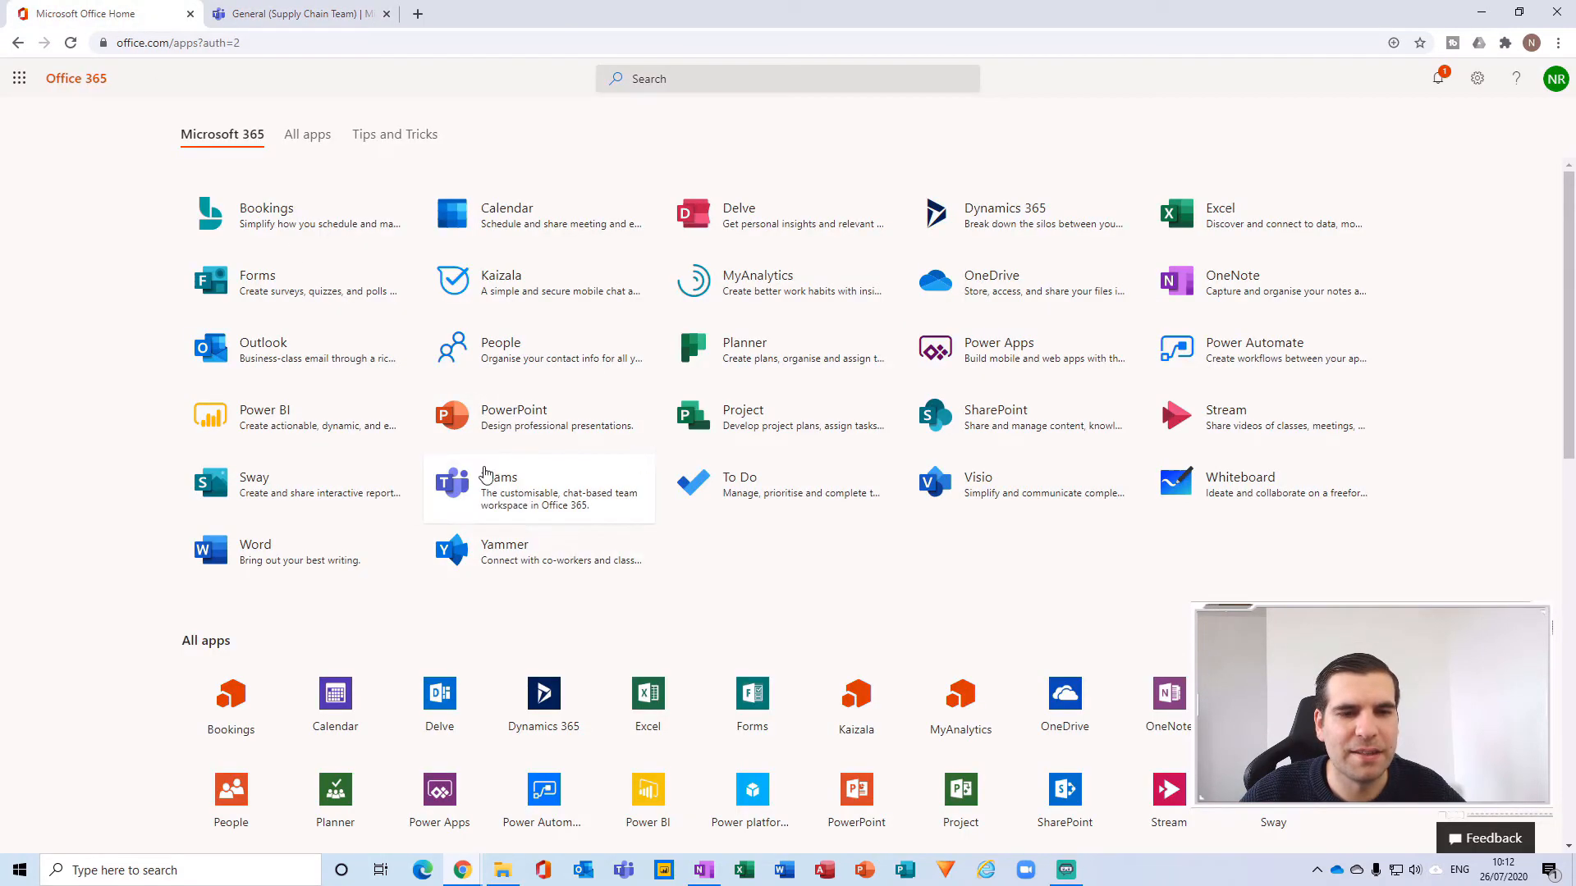
mouse_move(520, 486)
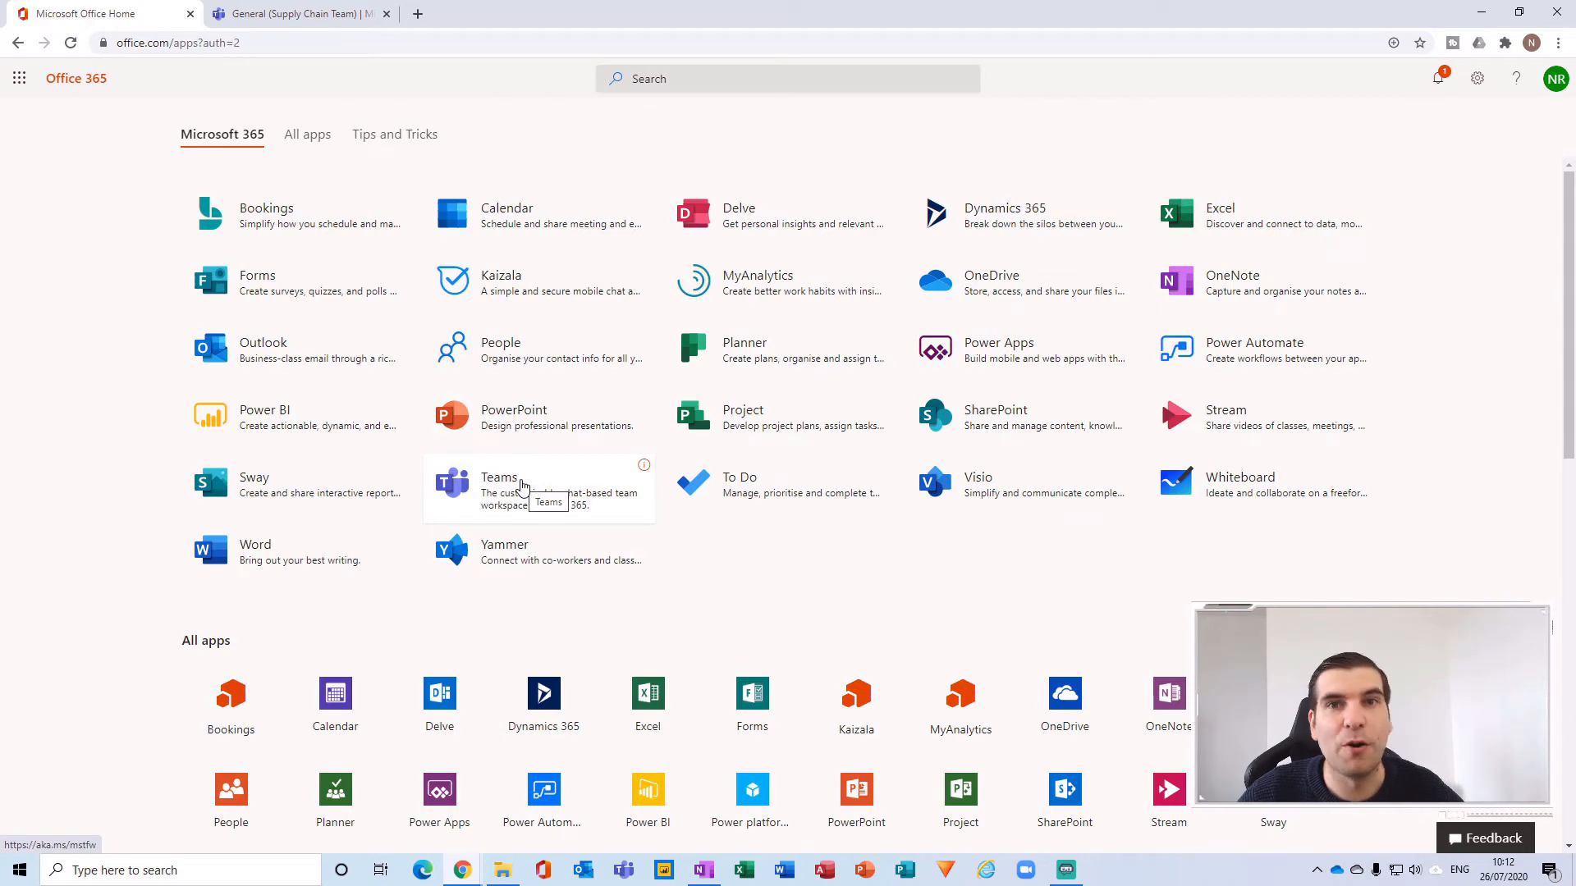
mouse_move(323, 28)
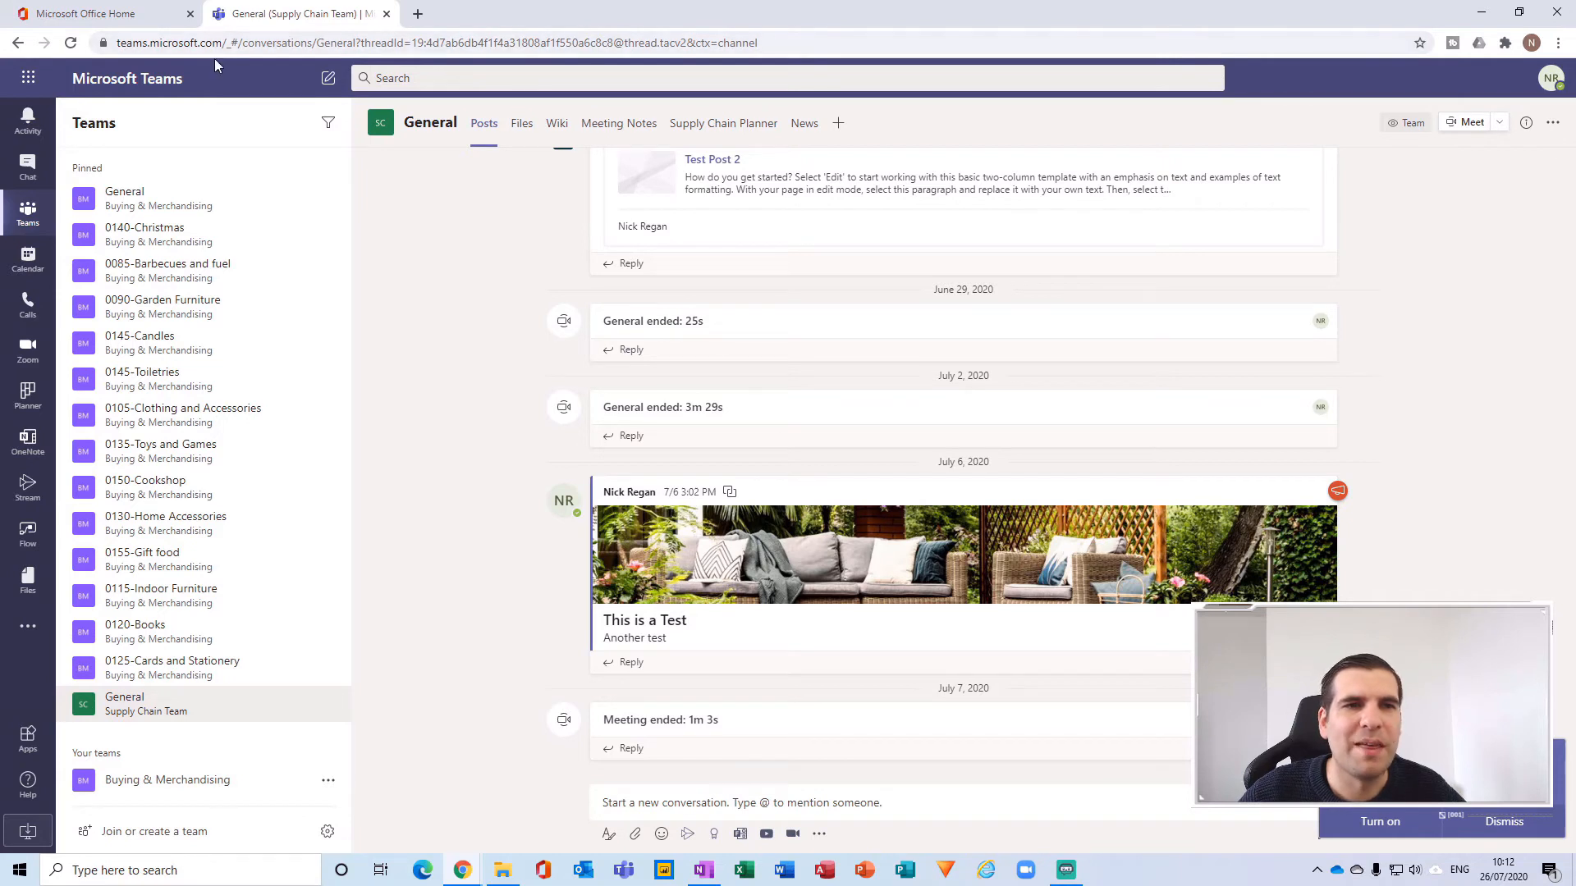
mouse_move(395, 342)
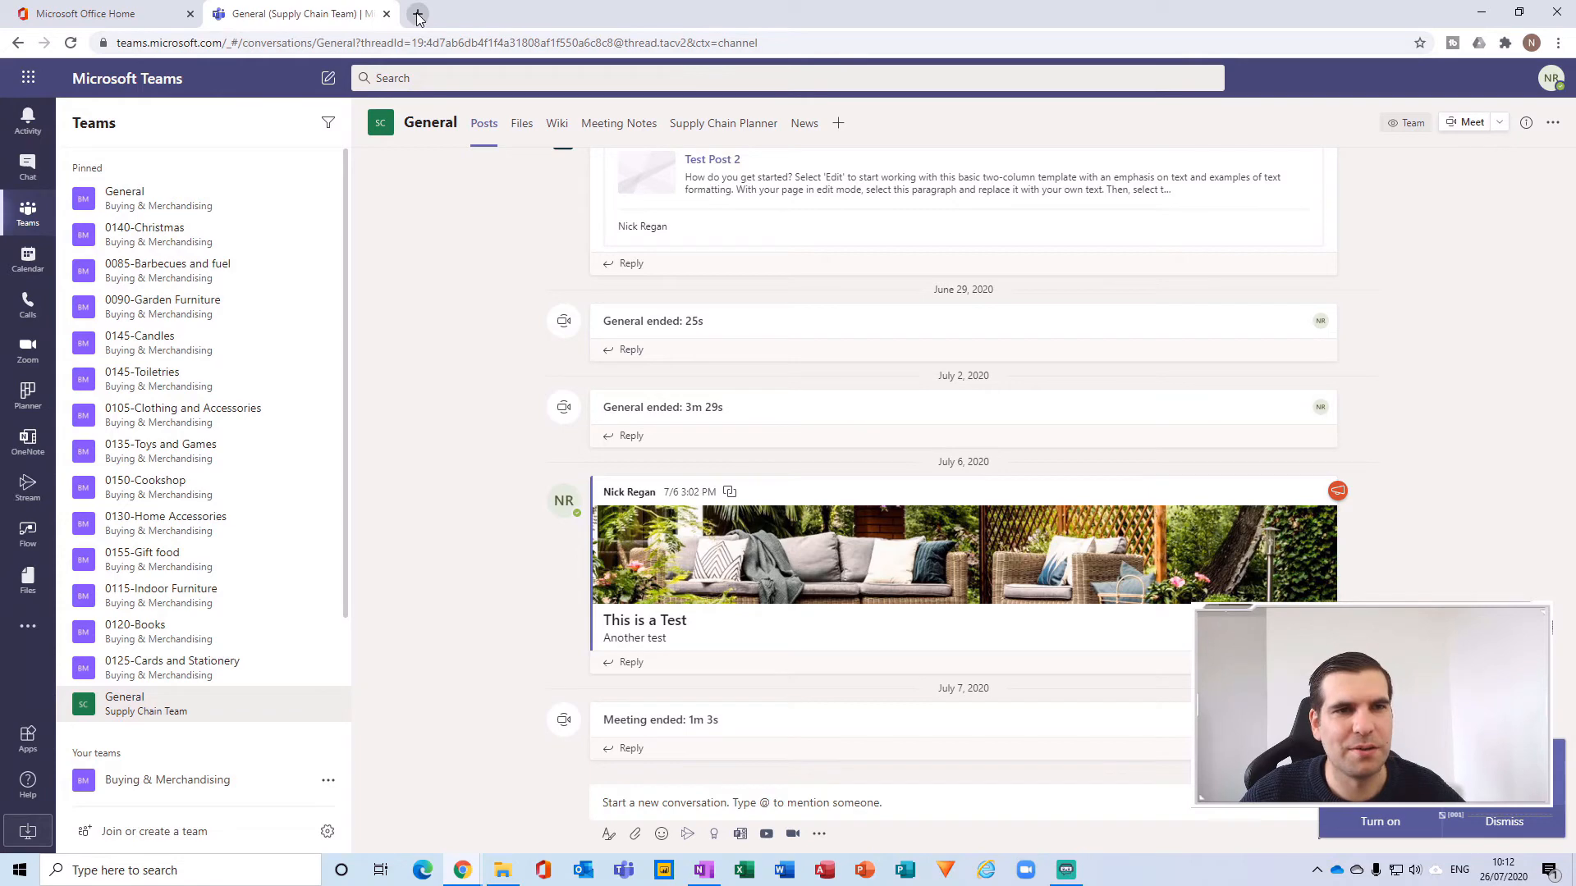
left_click(415, 18)
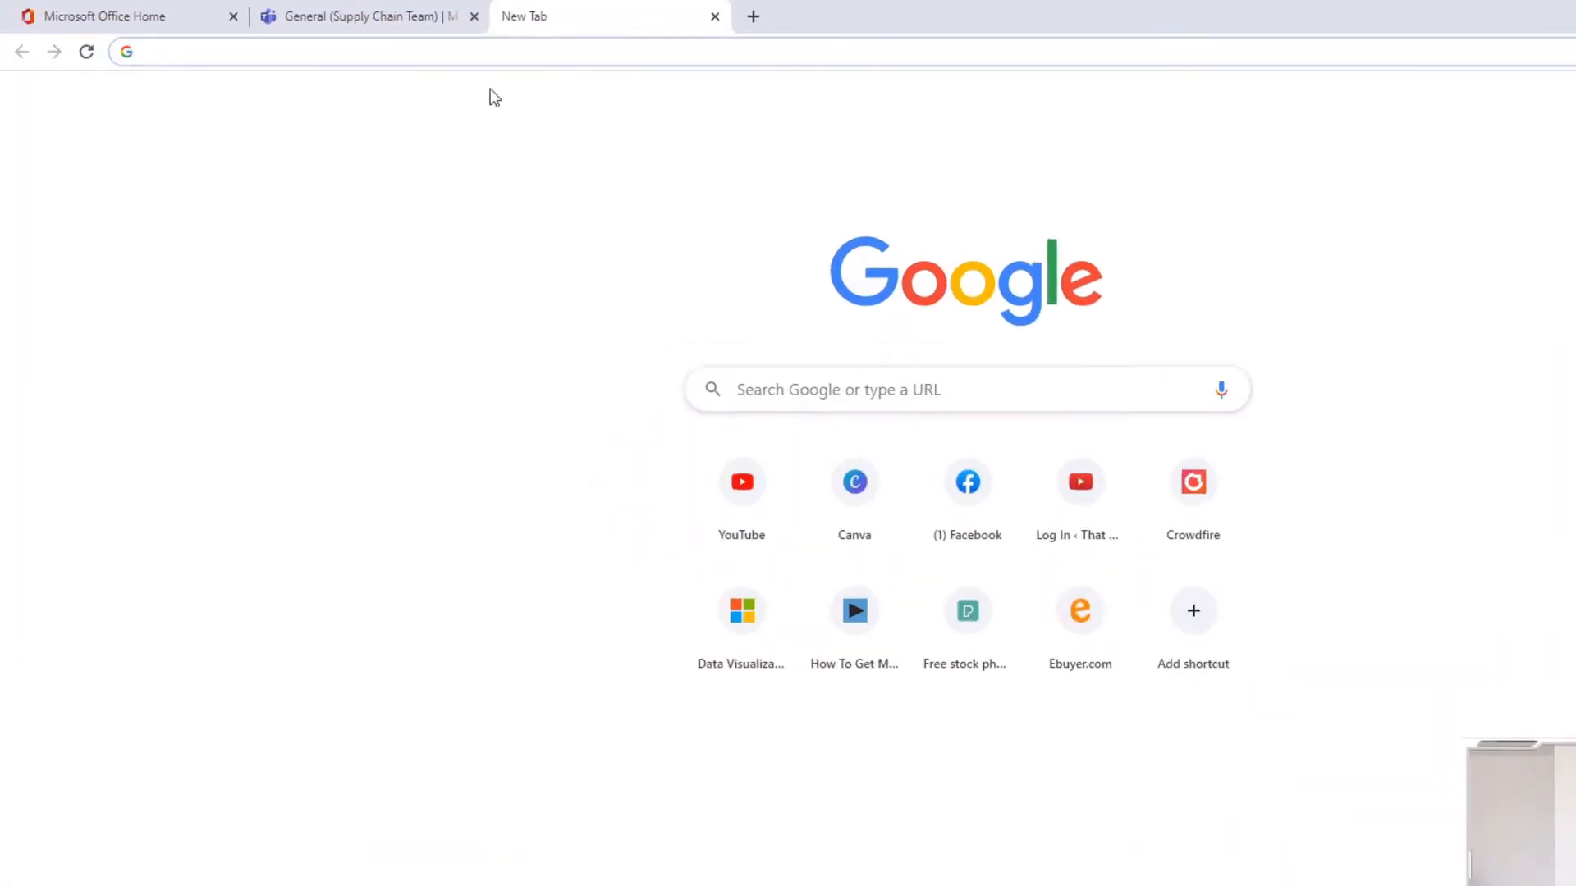
type("teams.microsoft")
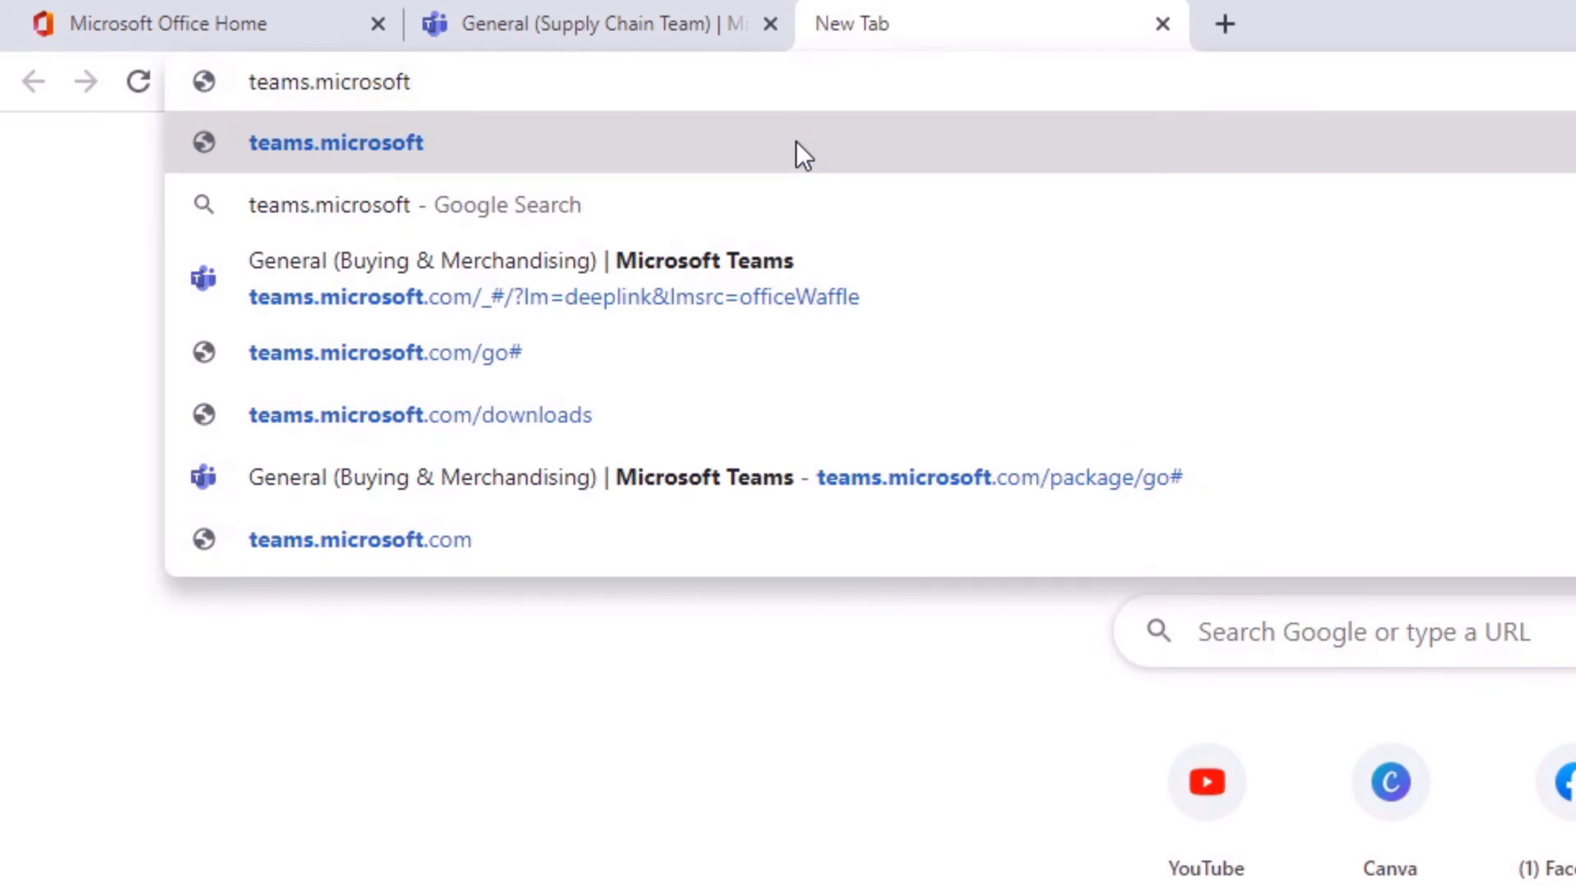
left_click(335, 142)
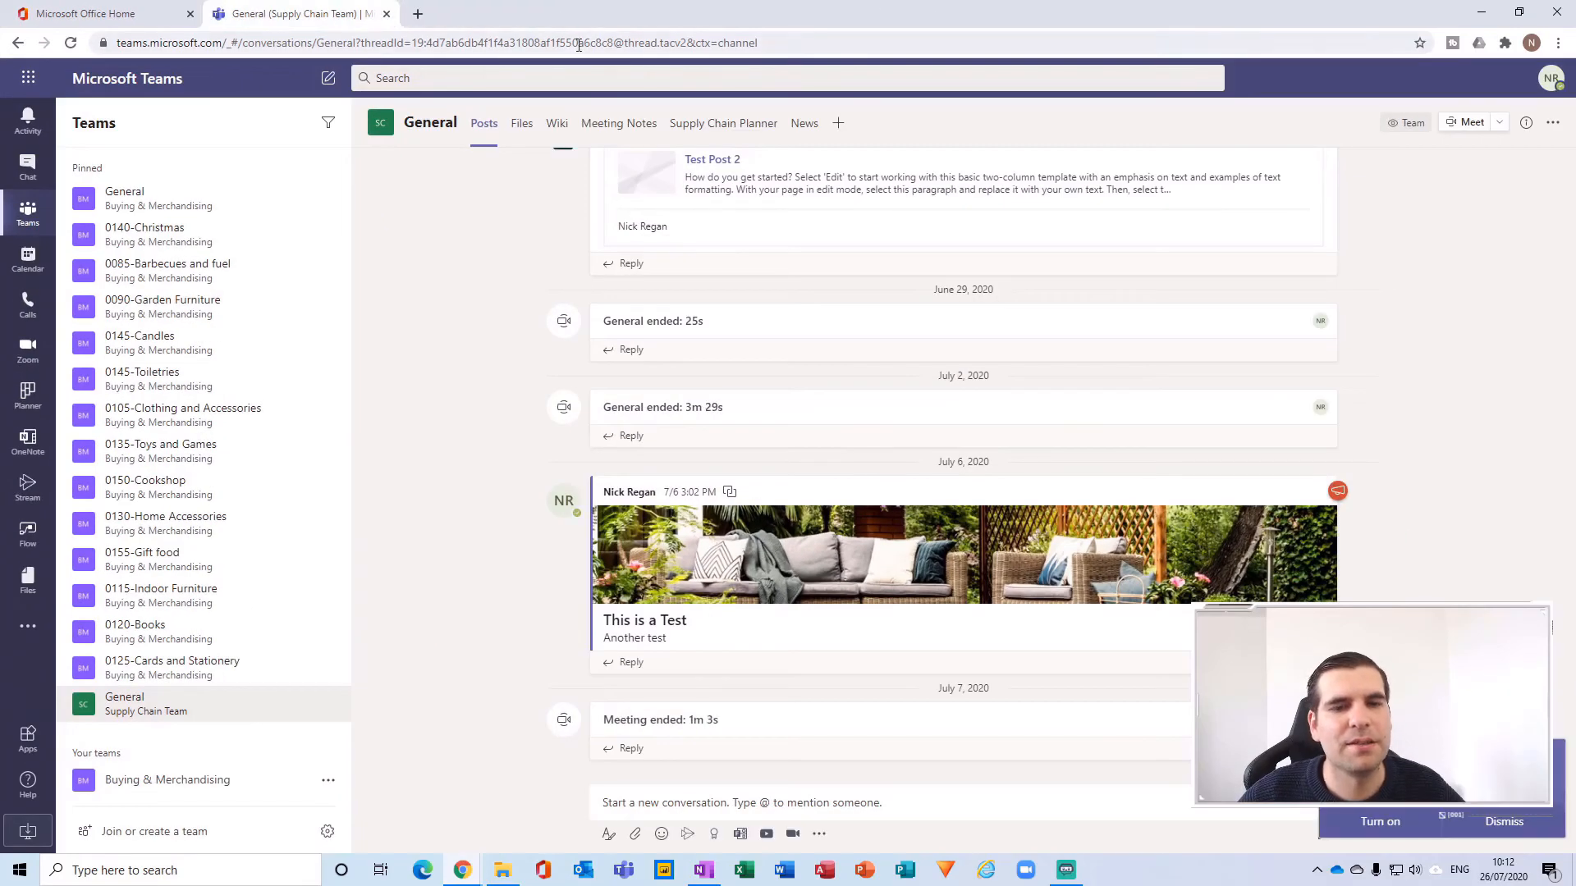
mouse_move(454, 203)
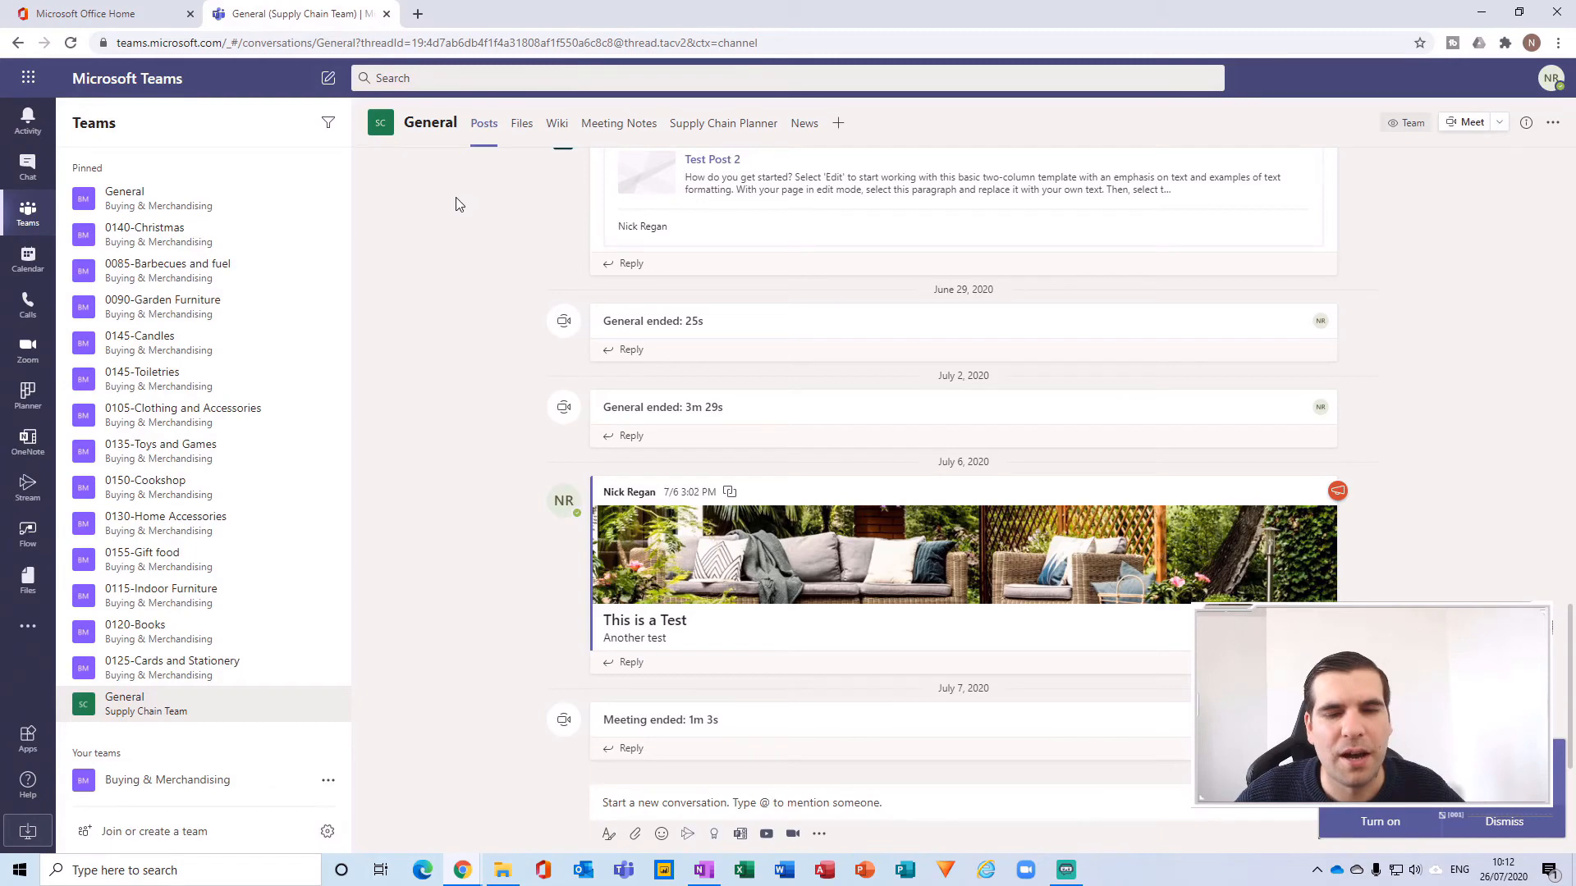
left_click(1507, 9)
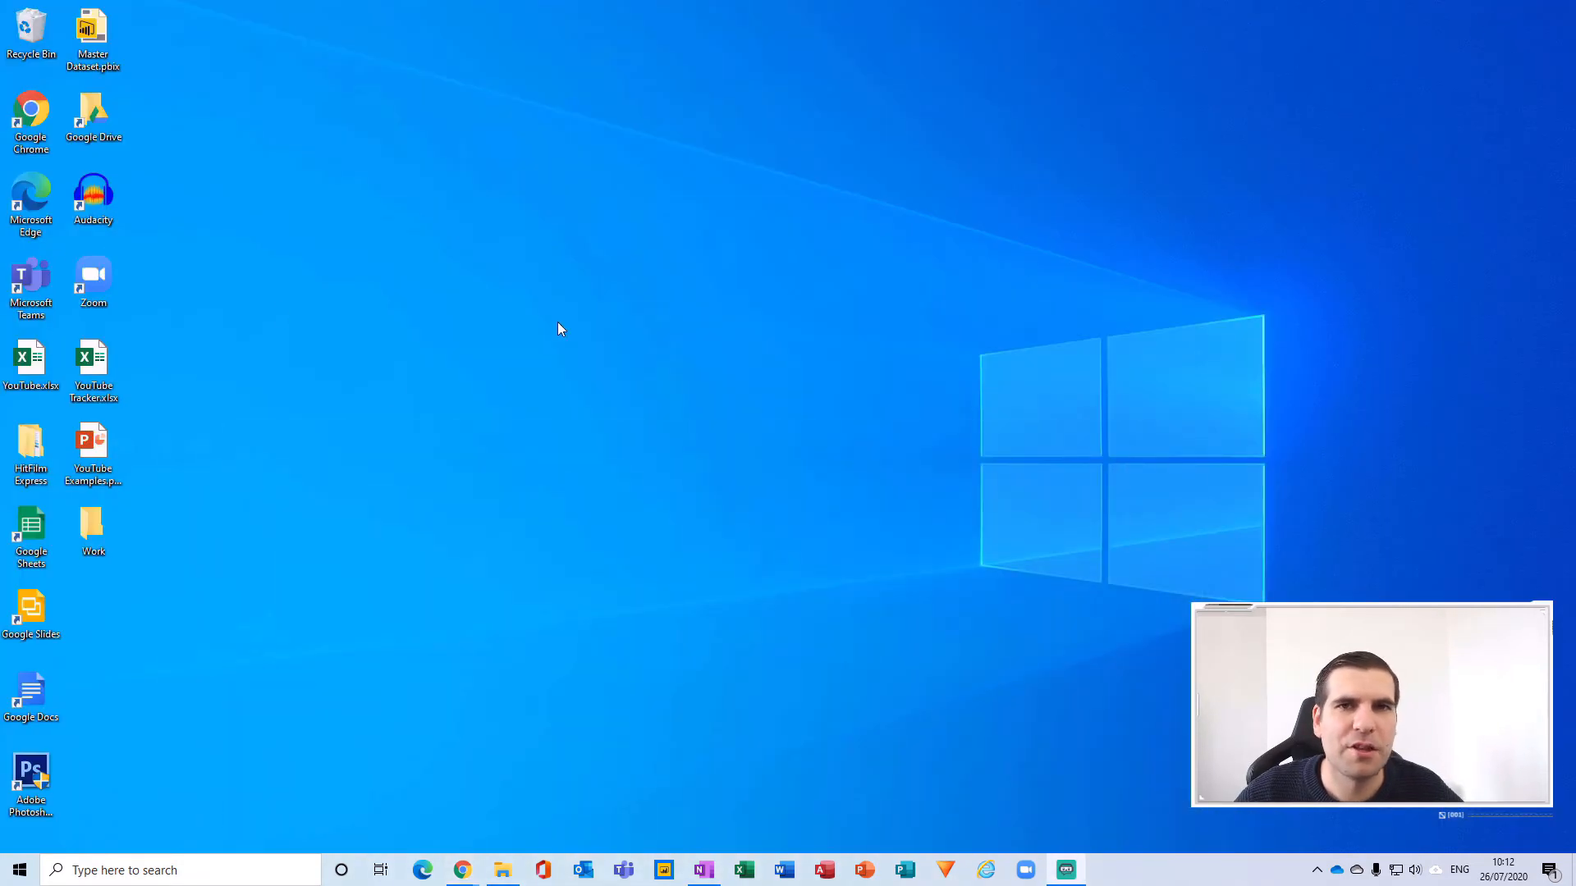
mouse_move(548, 328)
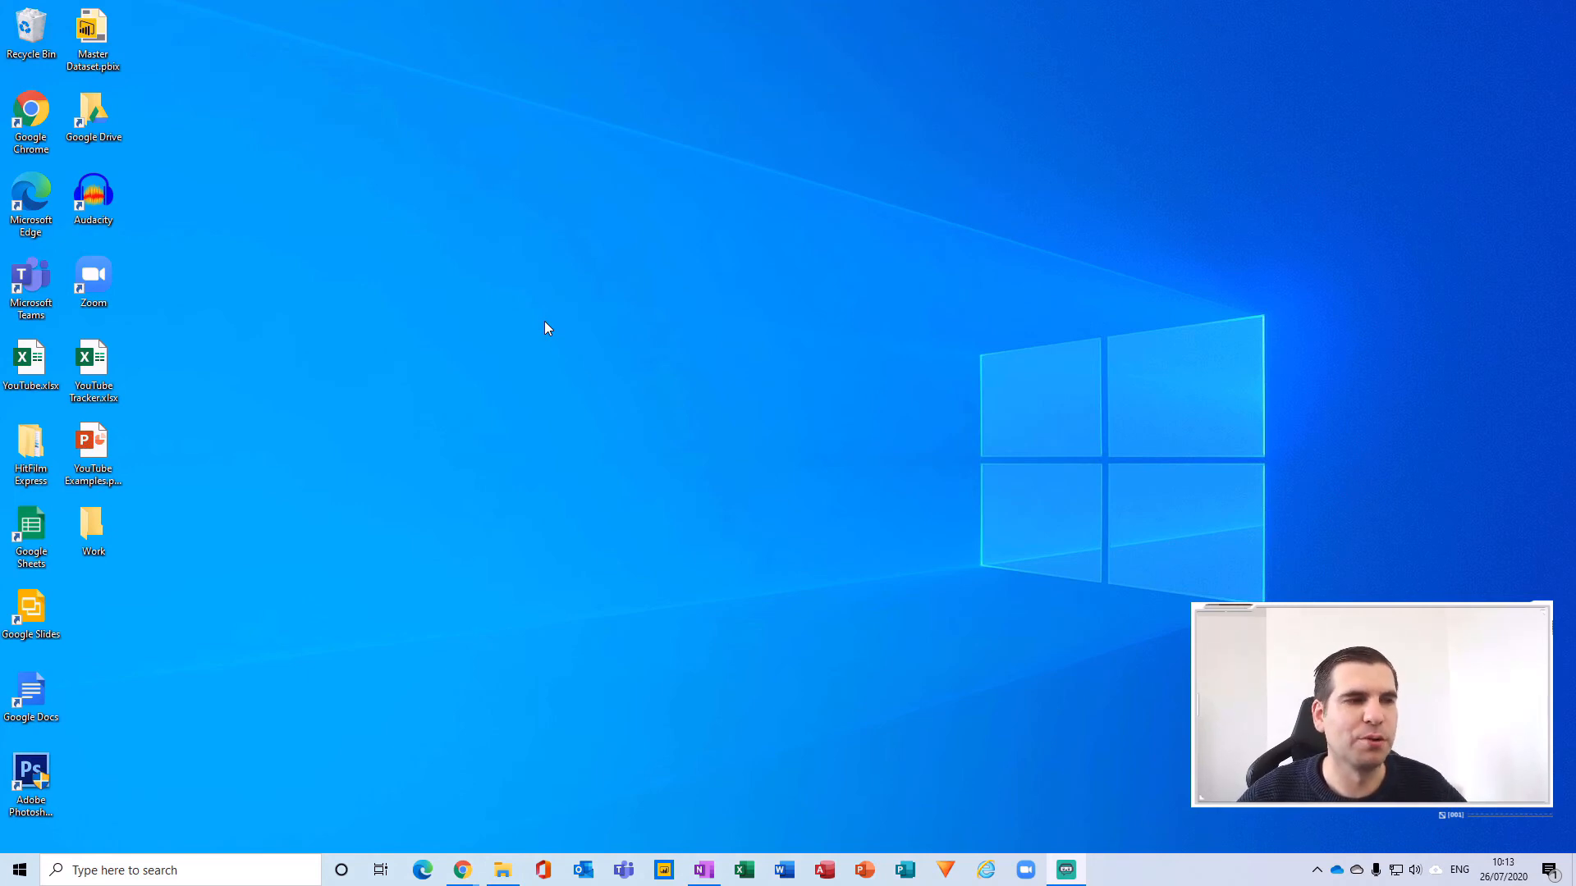
mouse_move(538, 330)
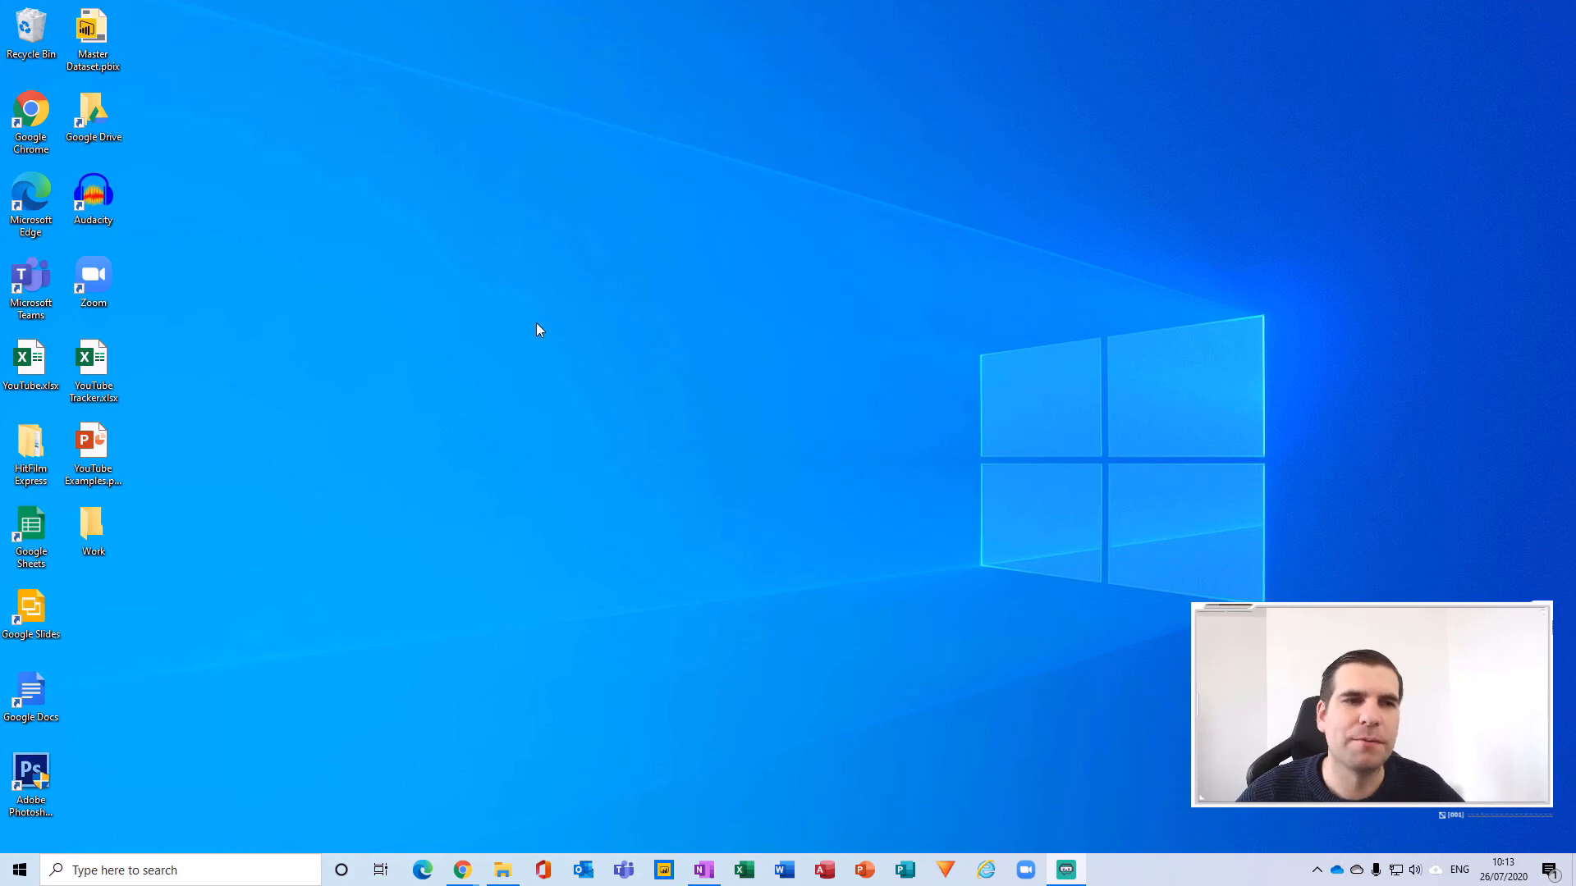
Drag the Microsoft Teams shortcut from the left icon column into open desktop space.
left_click_drag(30, 281, 406, 289)
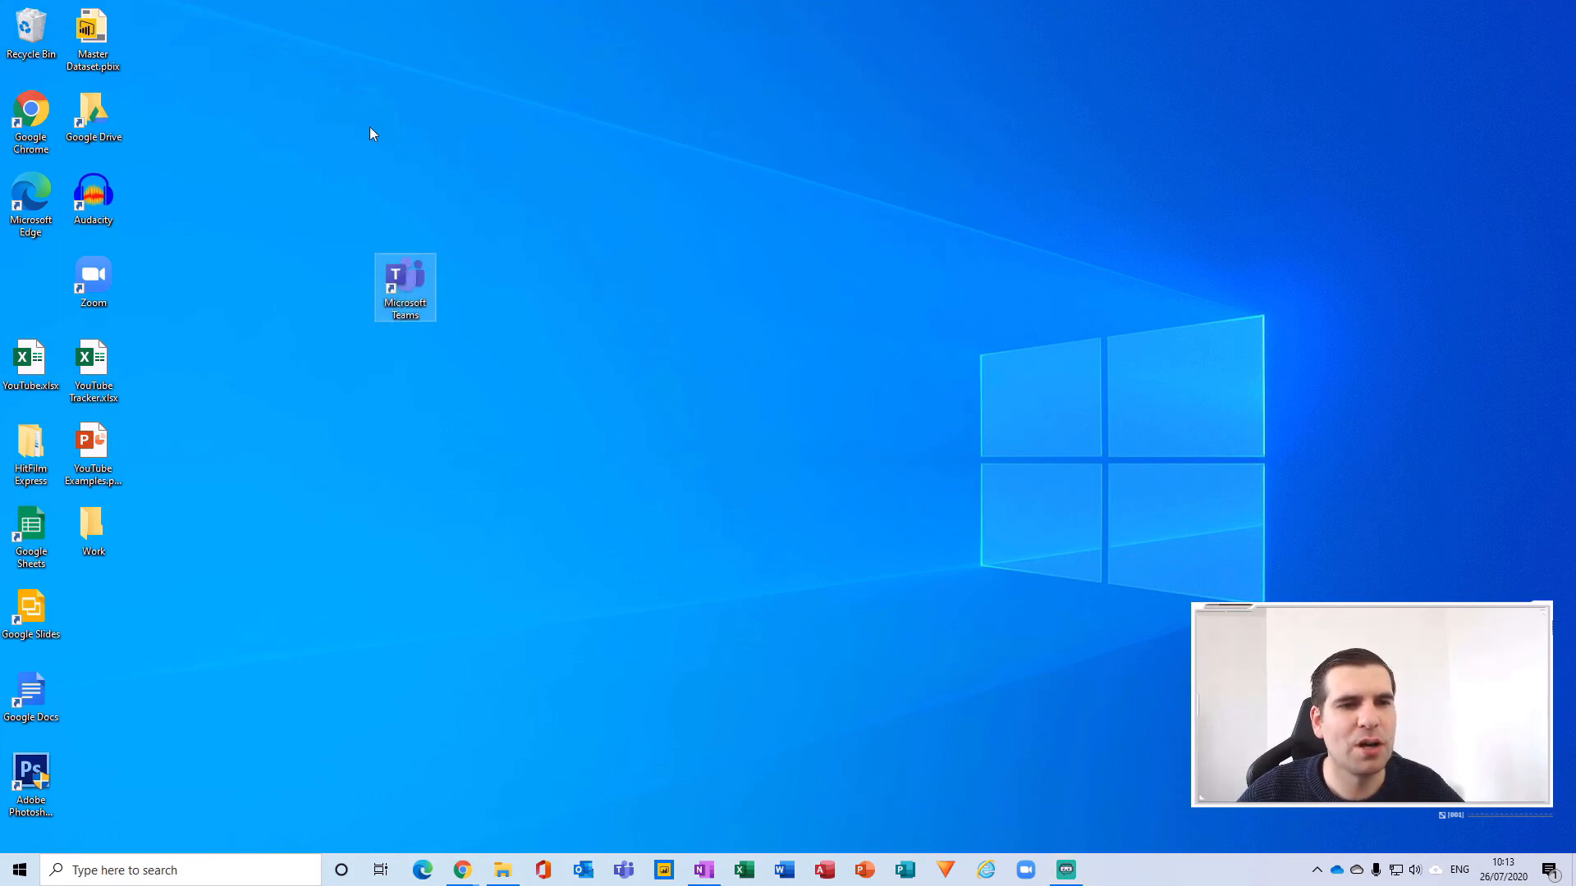
mouse_move(432, 498)
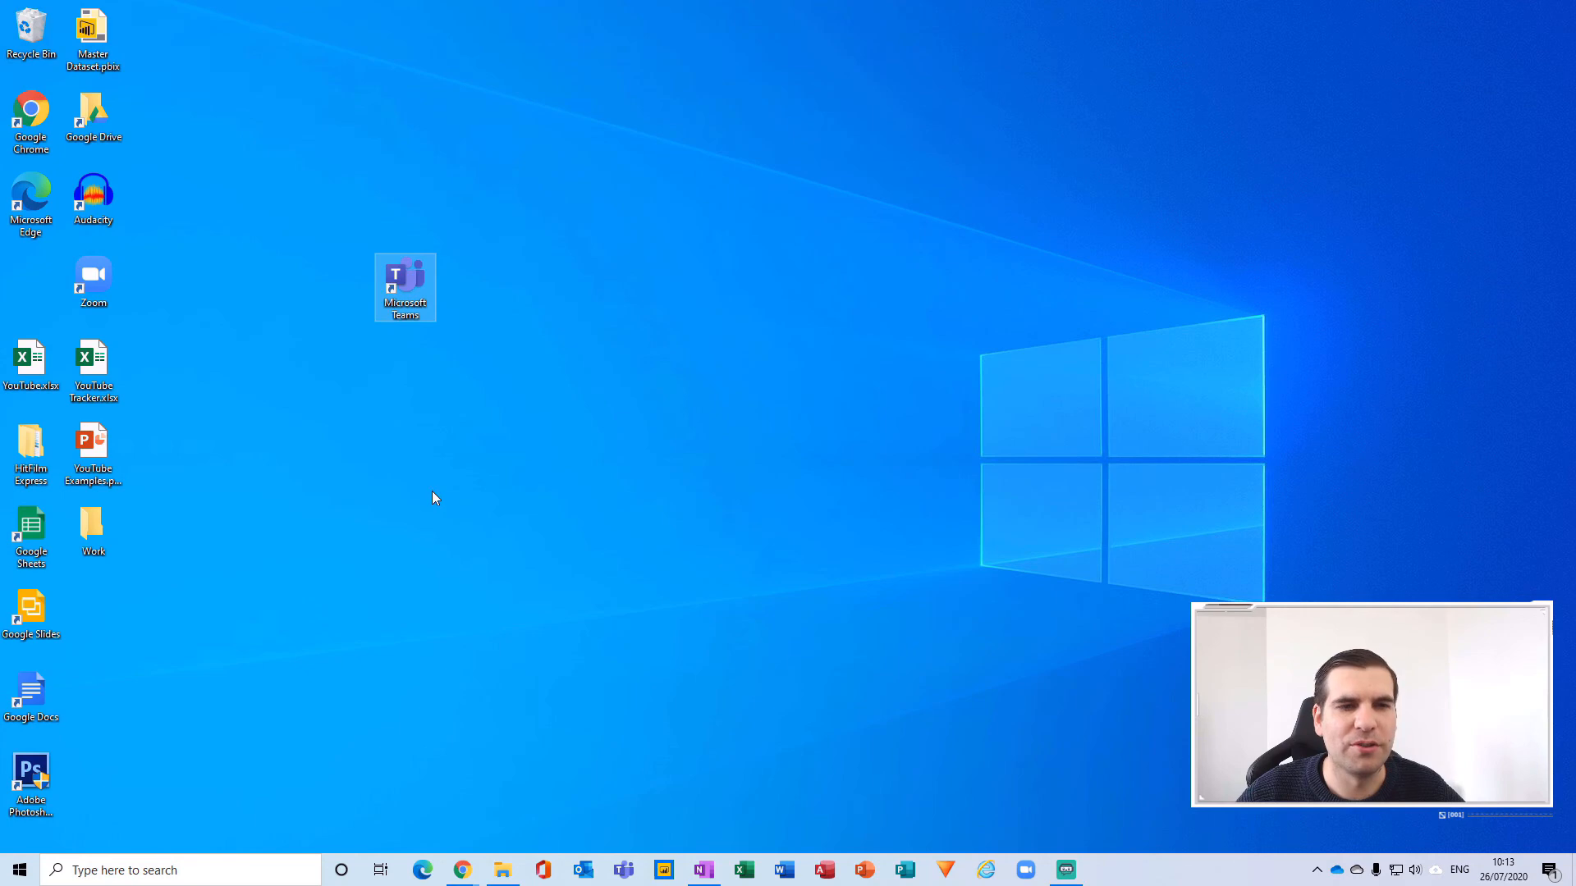